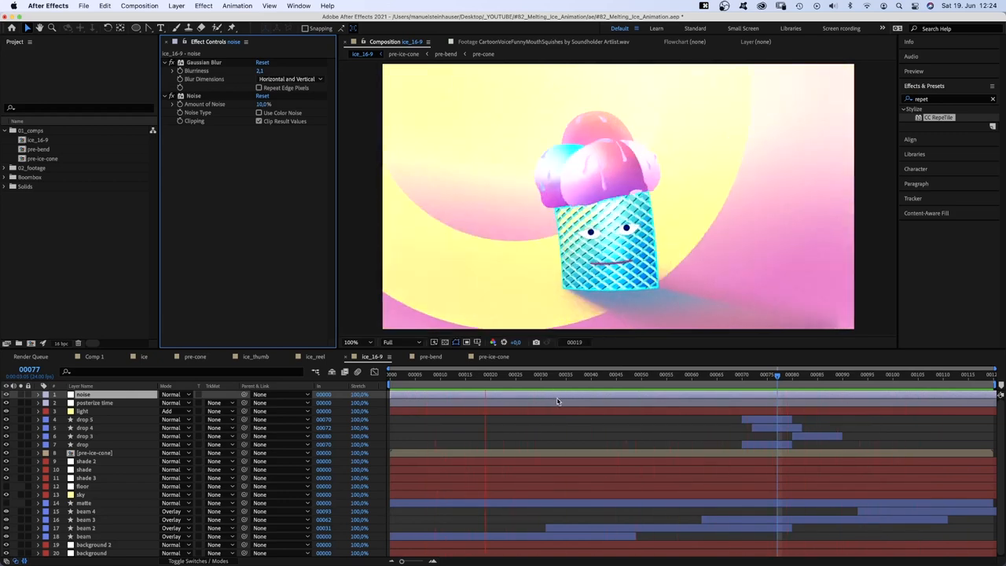
Create a new empty composition, Comp 2
click(390, 382)
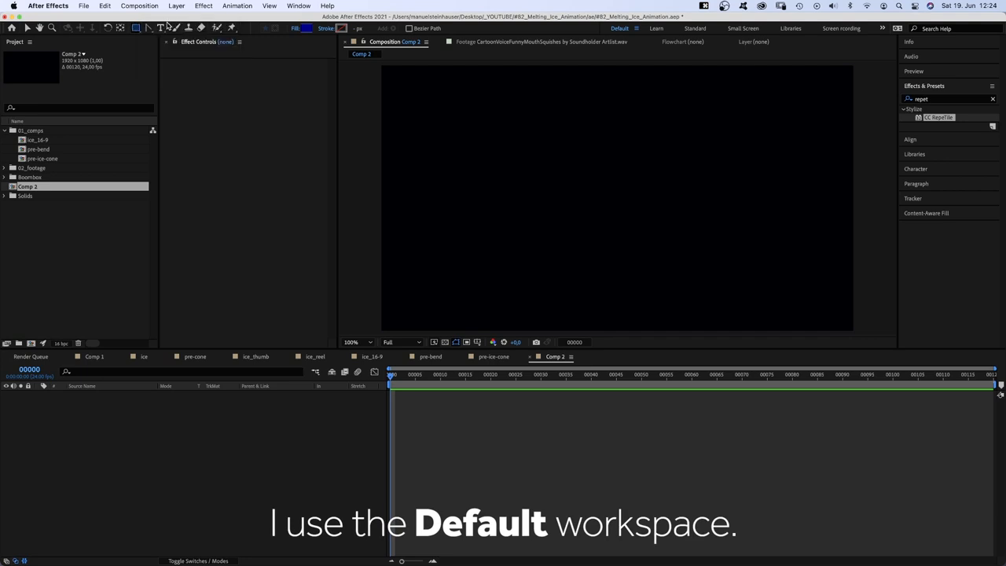
Draw a centred square and give it a light stroke colour
drag(560, 184, 675, 277)
text(cone_background)
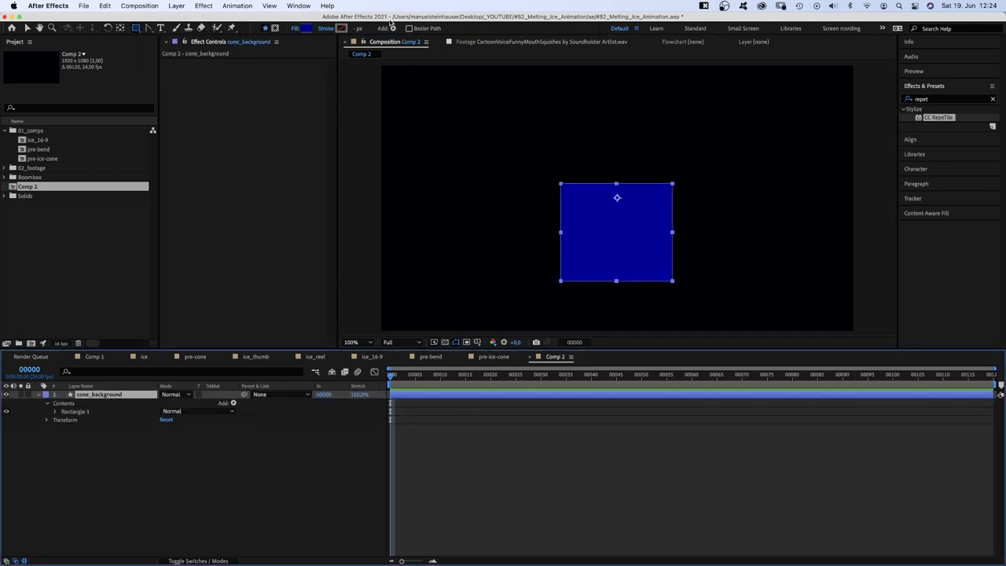
text(8)
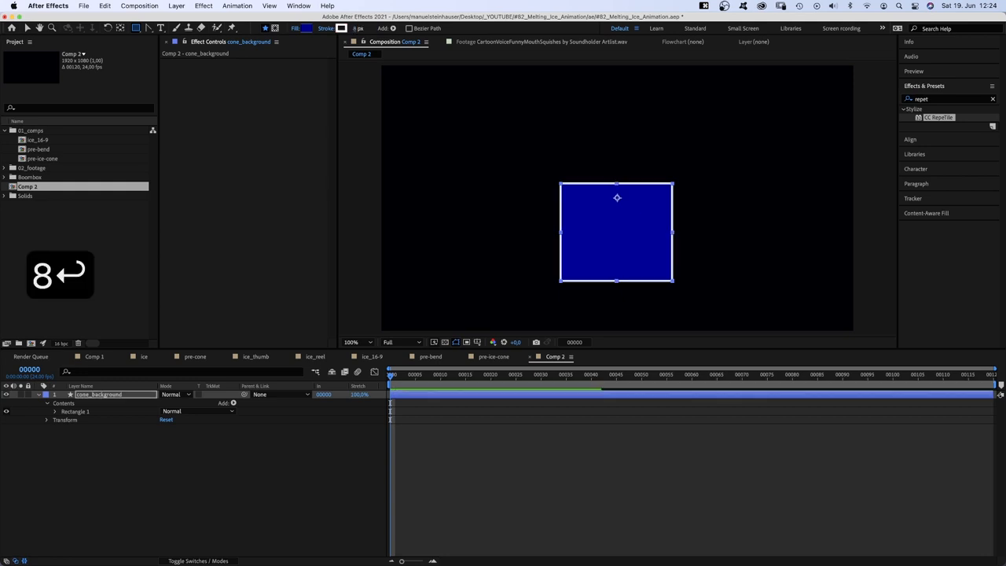
click(342, 28)
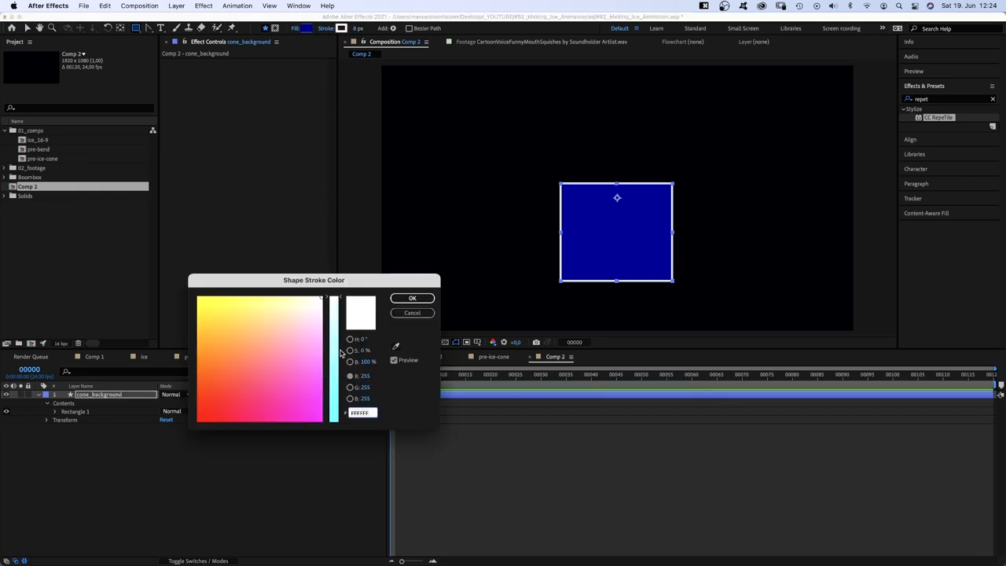
click(412, 298)
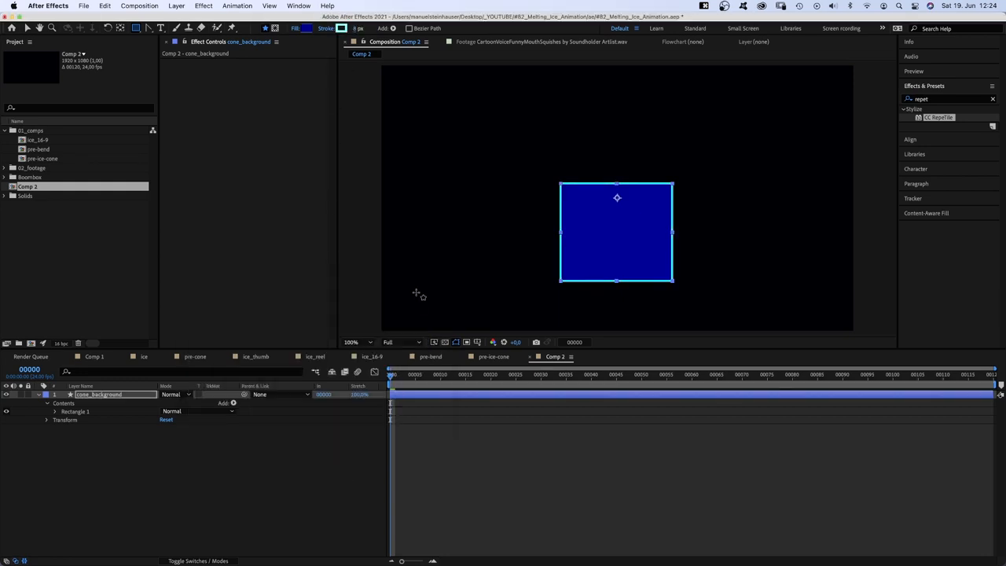
Change the square's fill to a linear gradient running pale yellow to blue
click(295, 28)
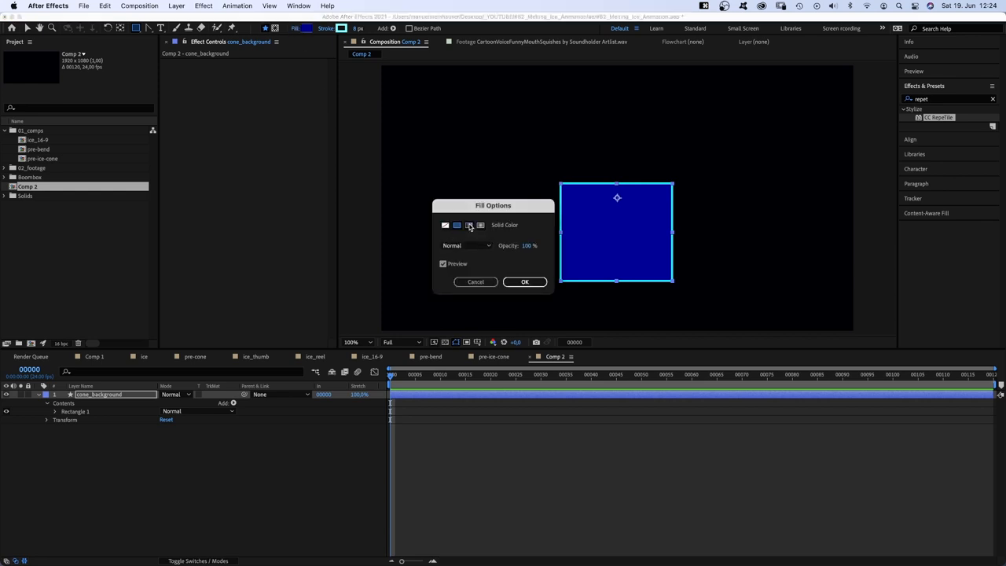
click(469, 225)
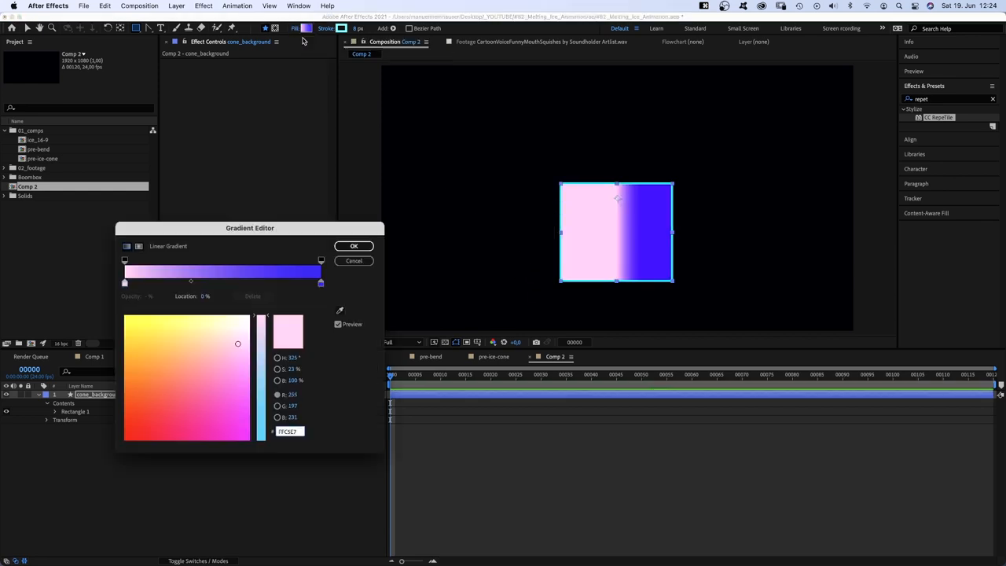
click(224, 317)
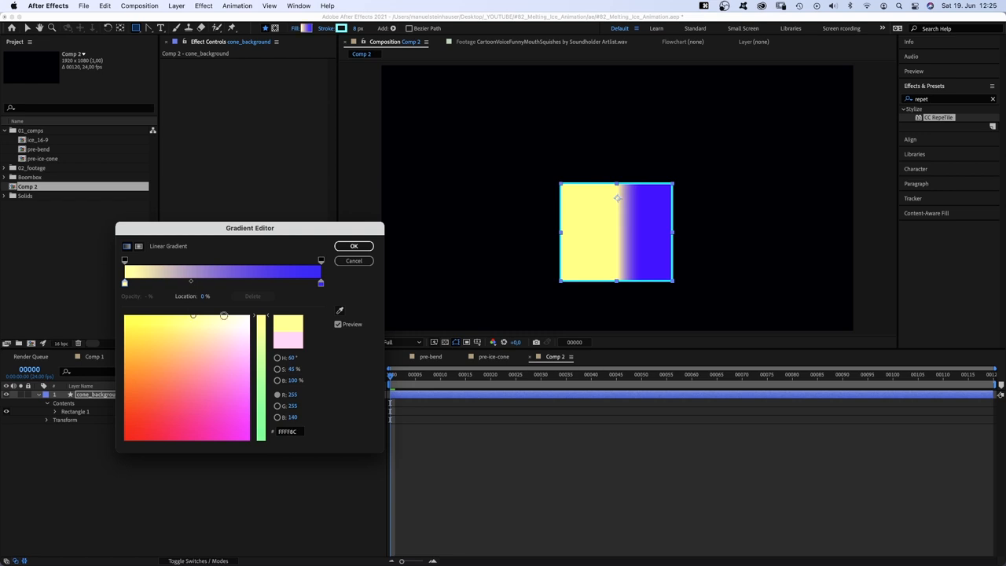
click(321, 283)
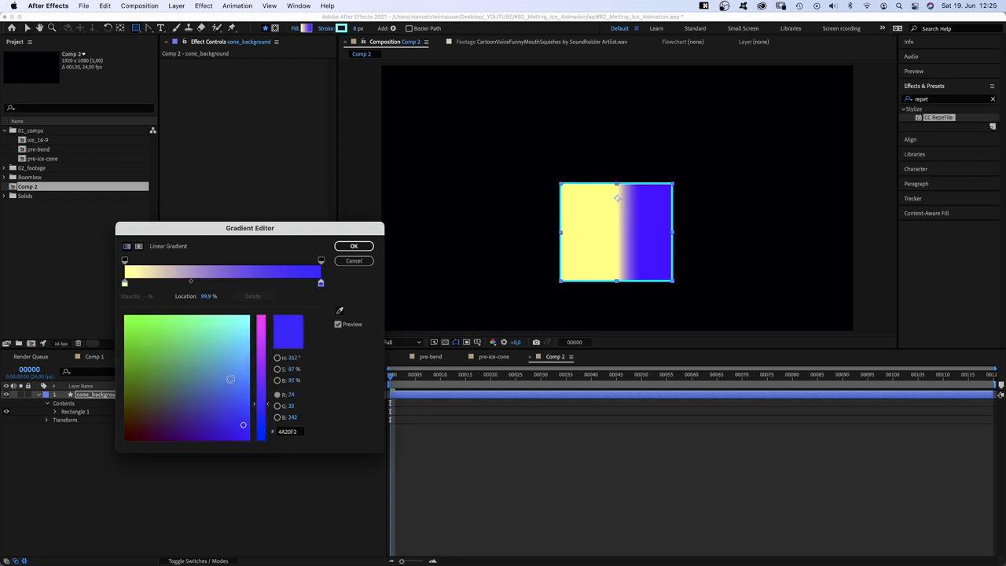
click(352, 246)
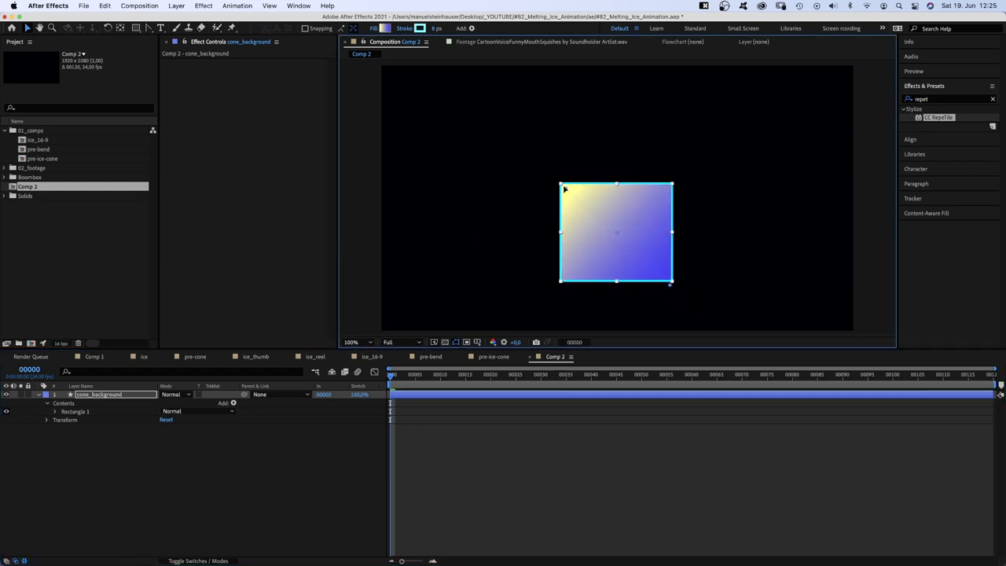
Duplicate the gradient square and apply Venetian Blinds to the copy
key(cmd+d)
text(venetian)
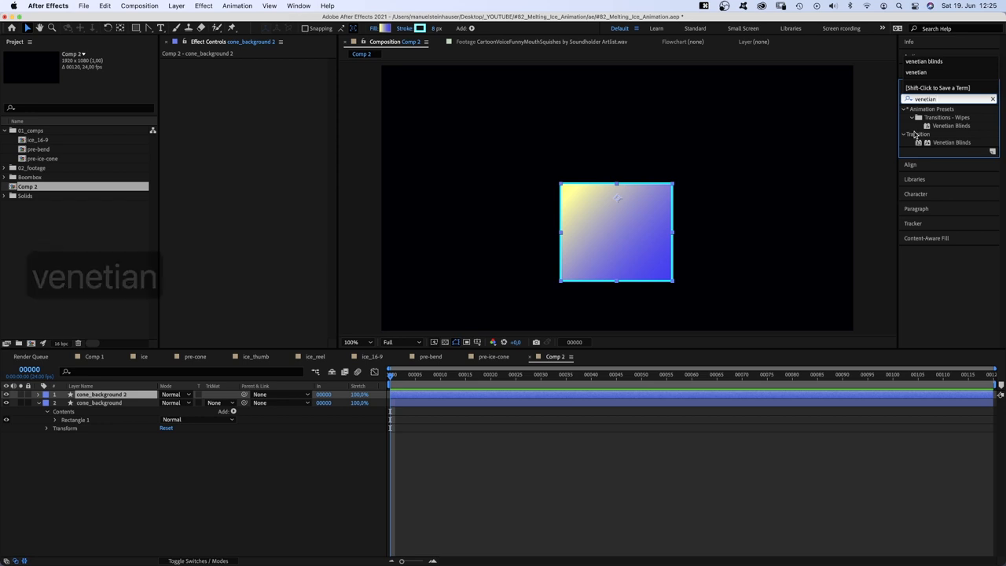
double_click(953, 142)
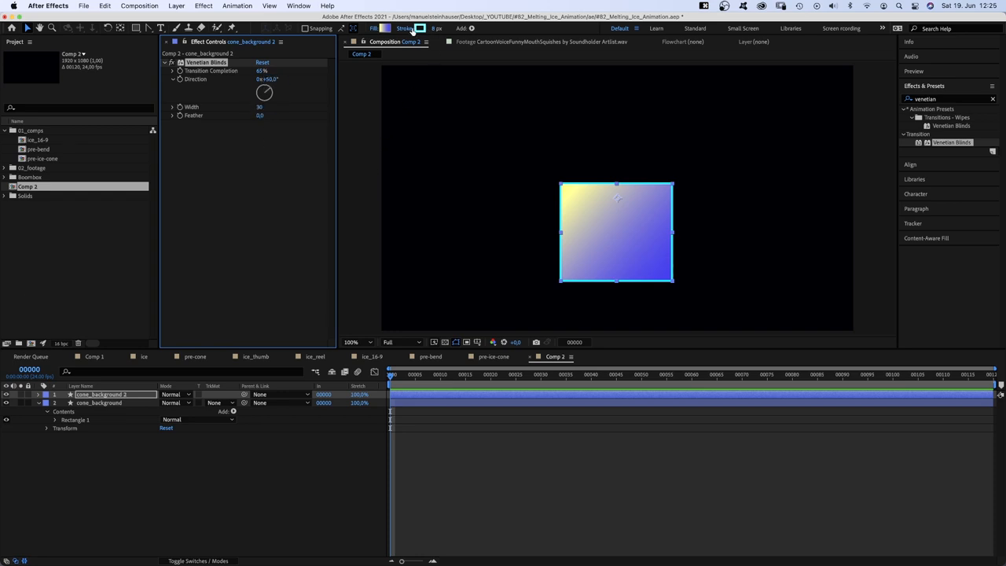
Remove the copy's stroke and set a solid blue fill for the stripes
click(404, 28)
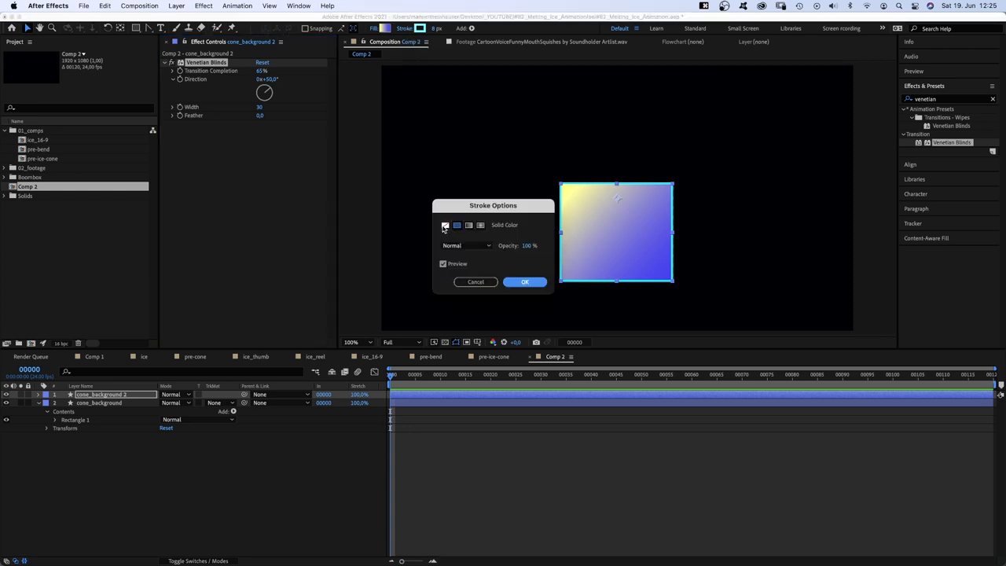
click(525, 282)
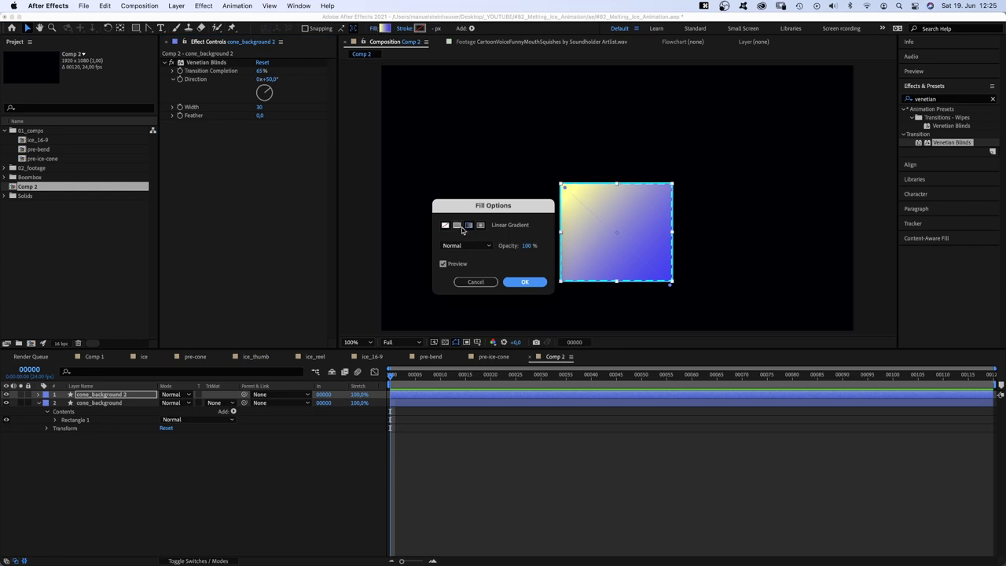
click(525, 281)
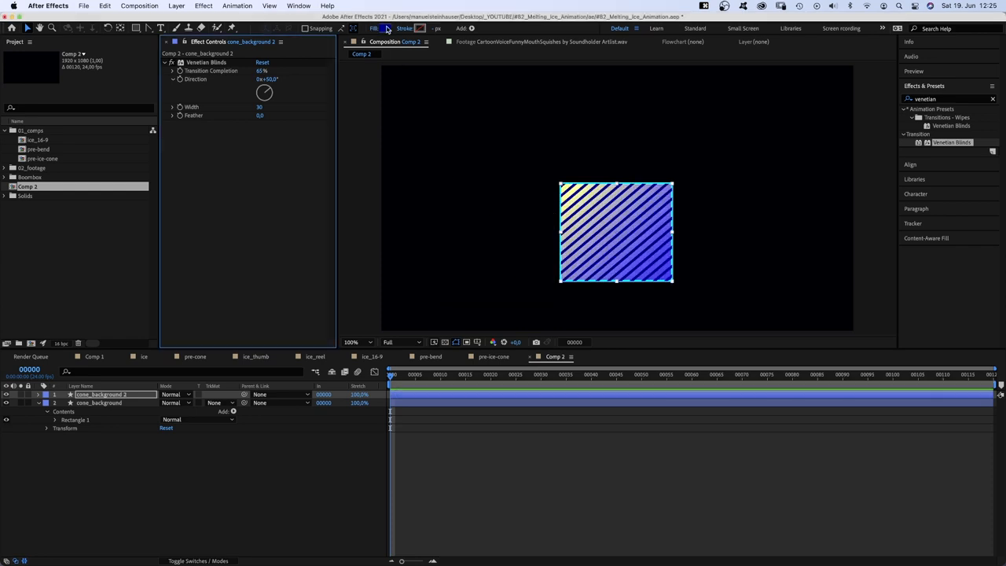
click(385, 28)
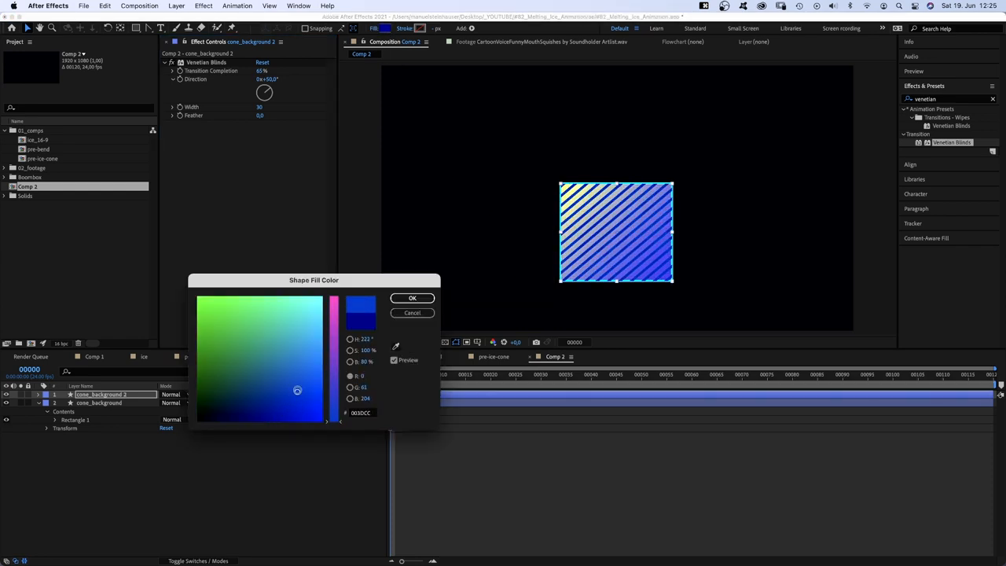
click(412, 299)
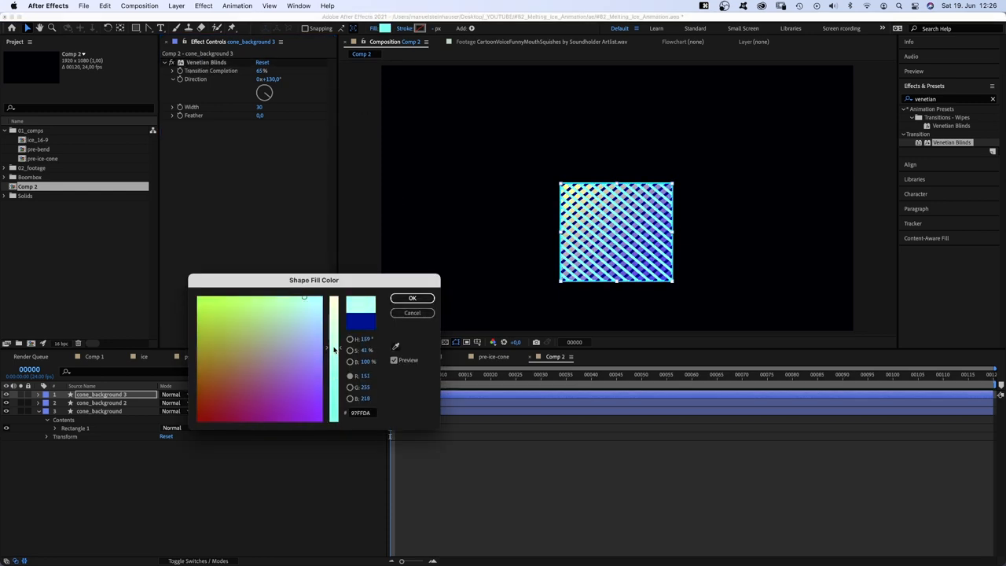
Duplicate the striped layer again, recolouring the copies light and pale blue to build the lattice
click(412, 299)
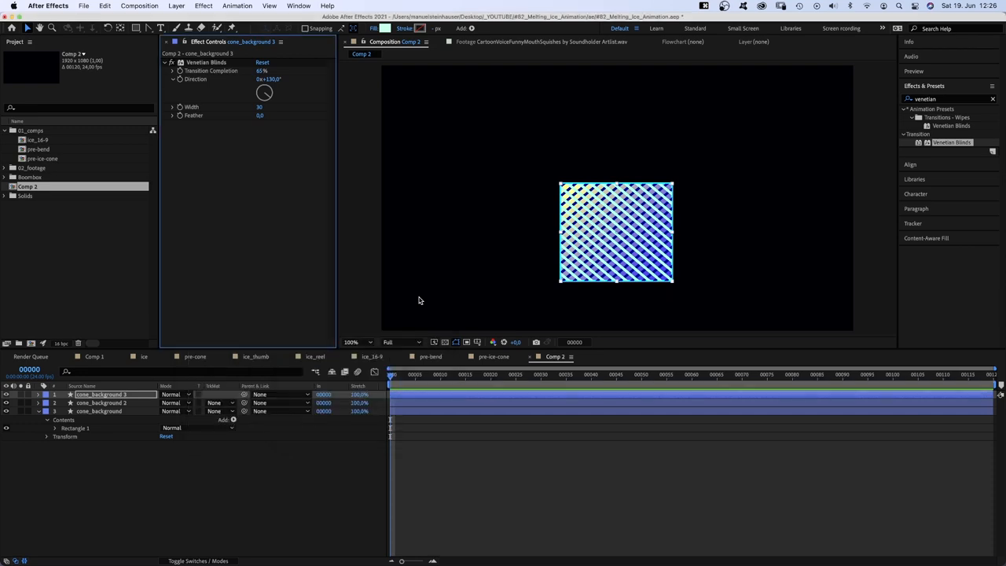
key(cmd+d)
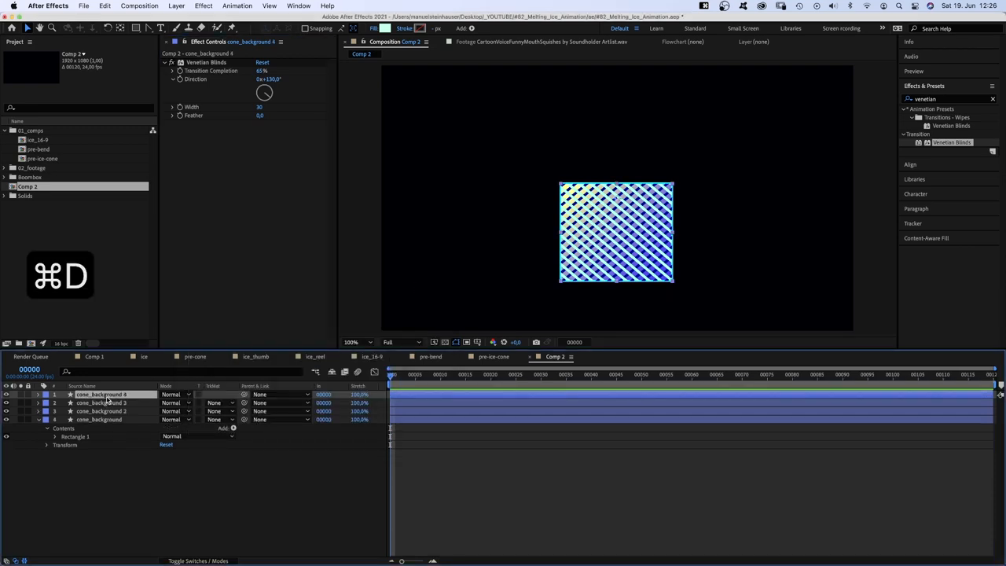
double_click(267, 79)
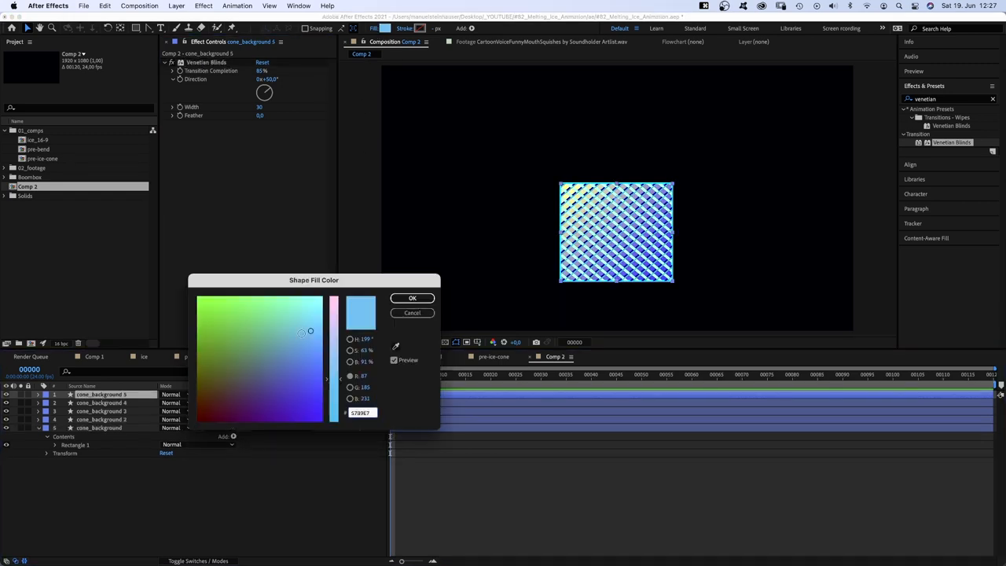
click(412, 298)
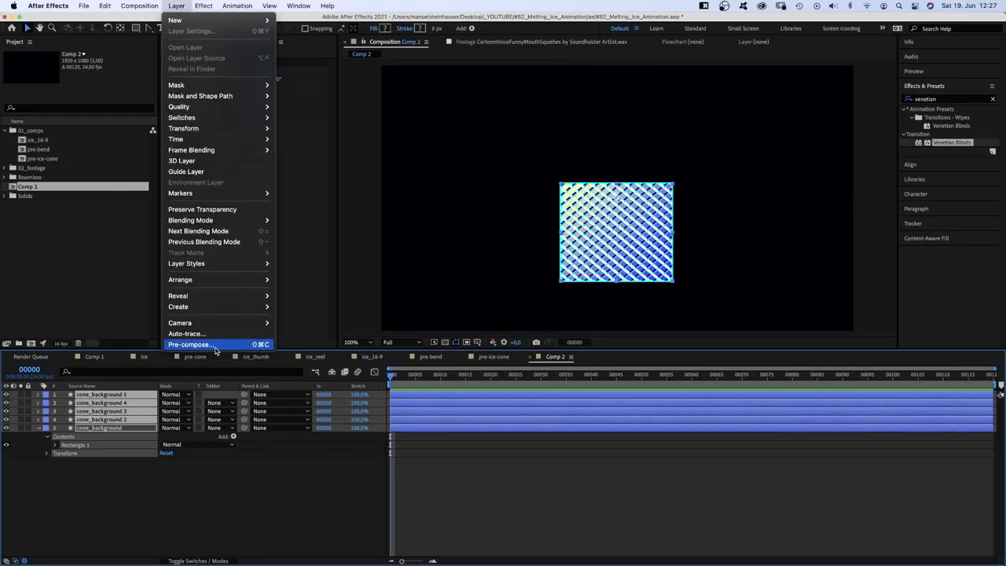
Pre-compose the striped background layers into pre-cone
click(189, 344)
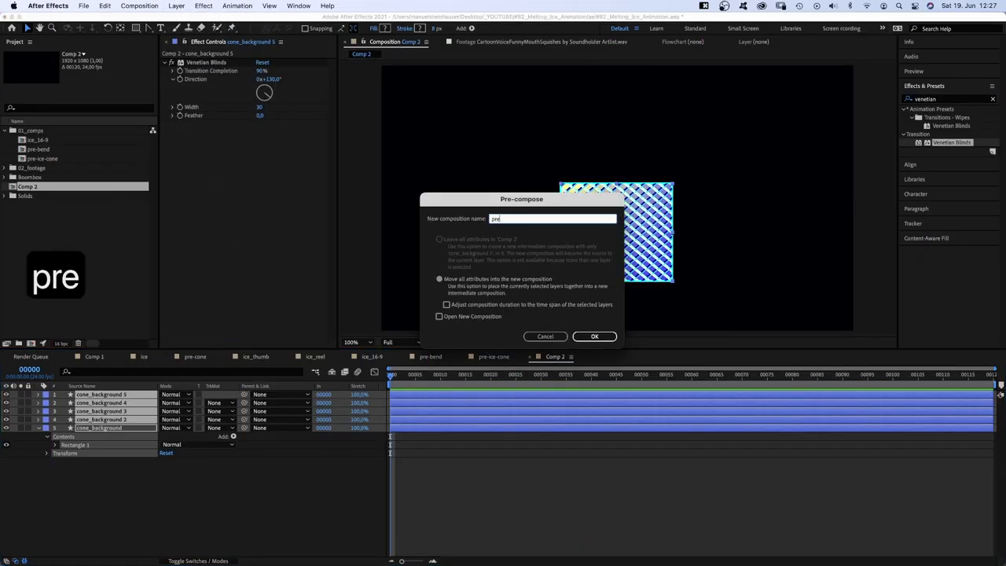
click(594, 337)
text(cc cylind)
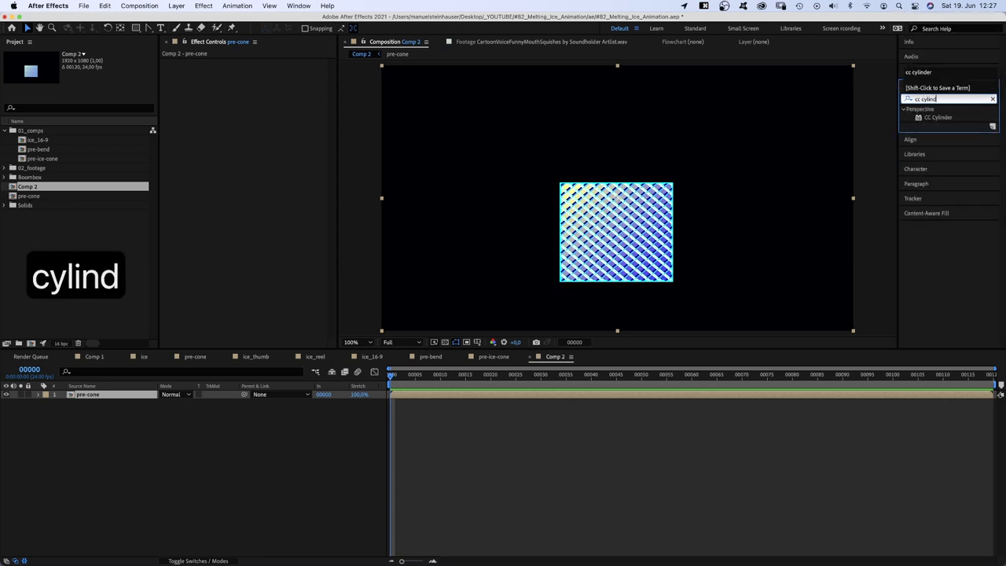
Apply CC Cylinder to pre-cone and adjust its light intensity
double_click(937, 117)
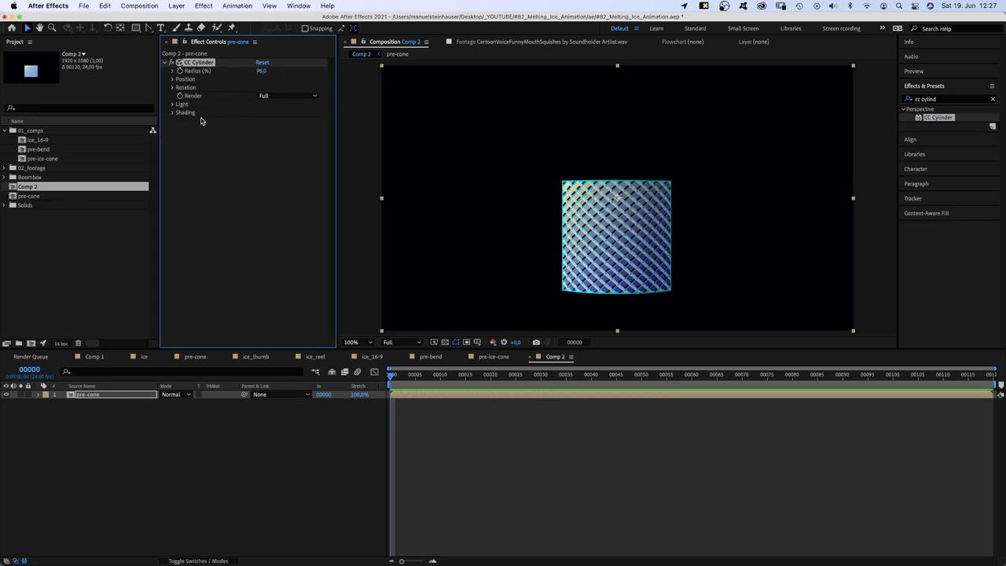
click(173, 104)
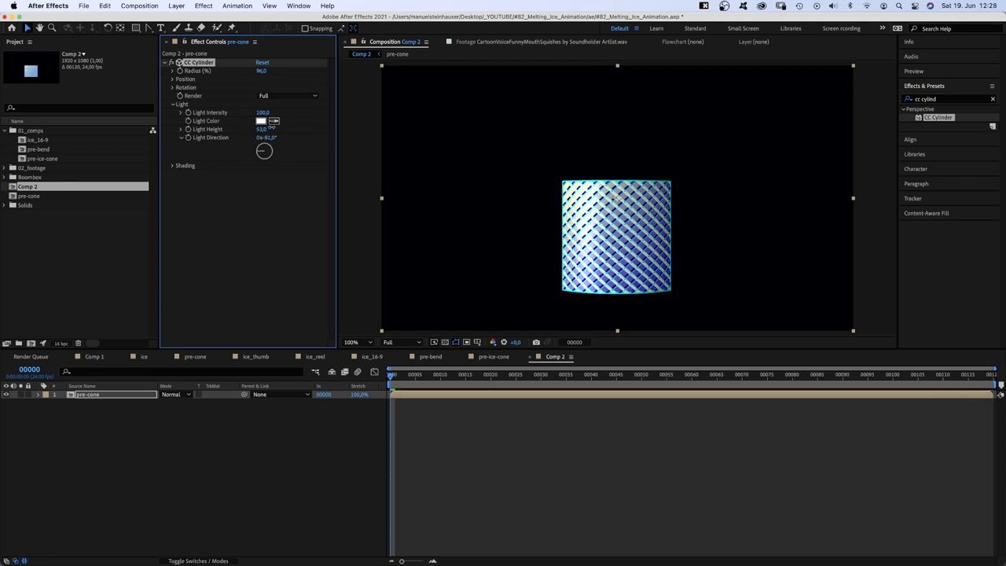
drag(261, 129, 283, 129)
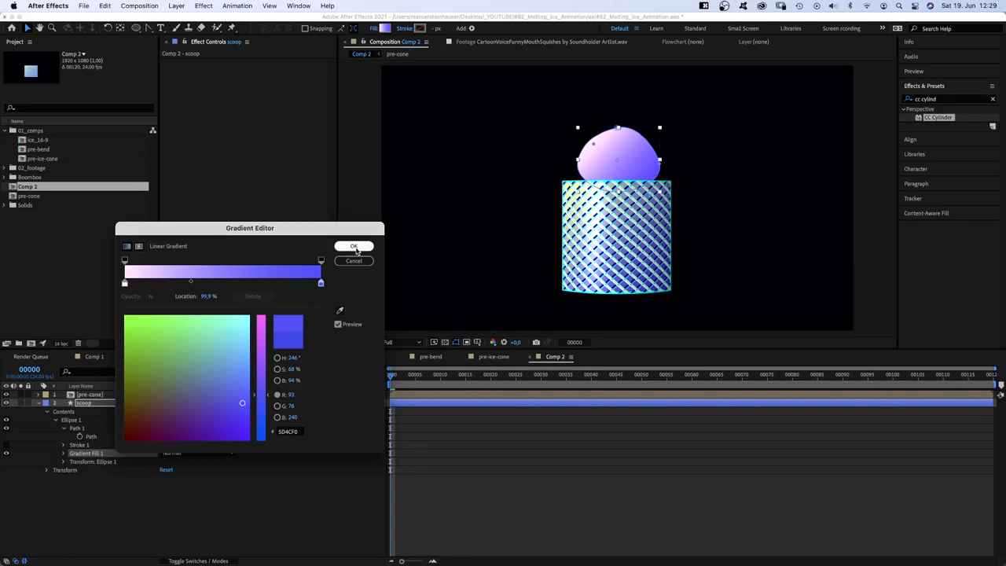
Confirm the dome's purple gradient and apply a Noise effect to the scoop
click(353, 246)
text(noise)
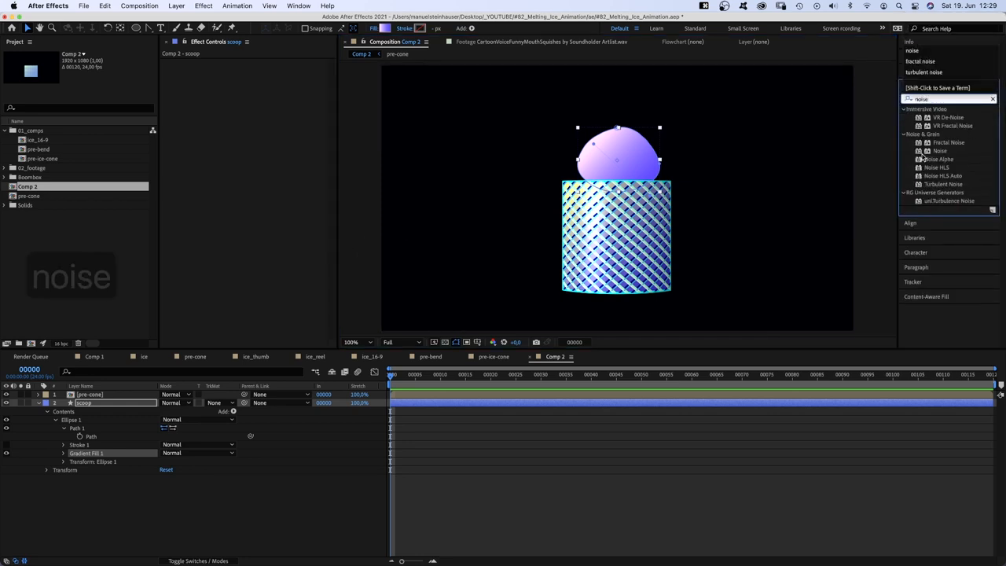
double_click(941, 151)
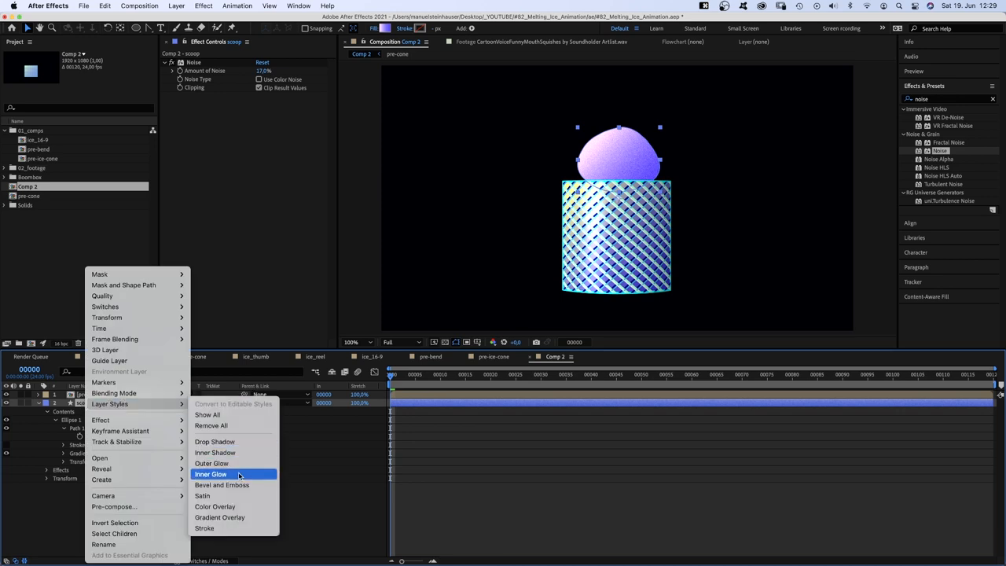
Add Bevel and Emboss to the scoop with a purple shadow and pale pink highlight
click(222, 484)
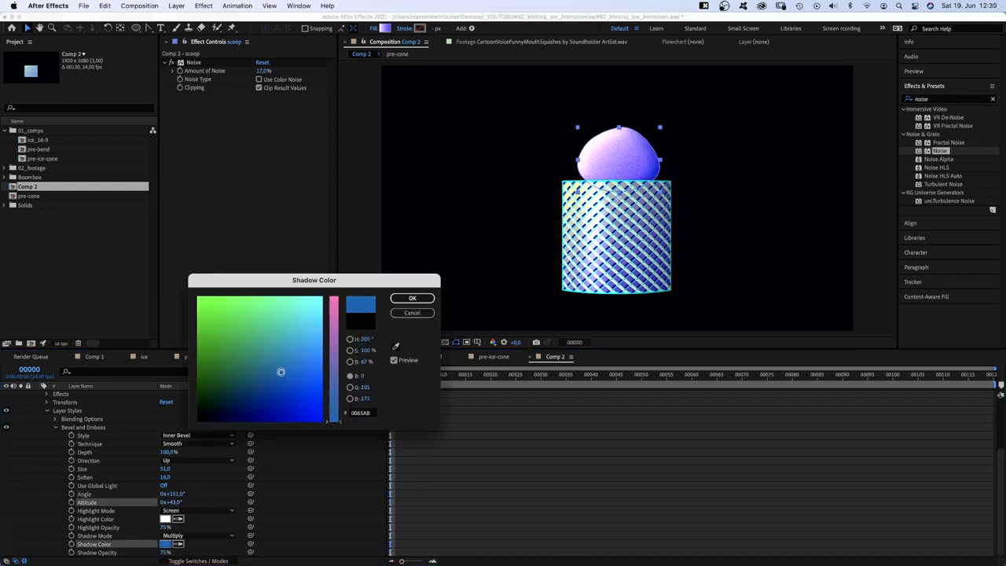
click(254, 393)
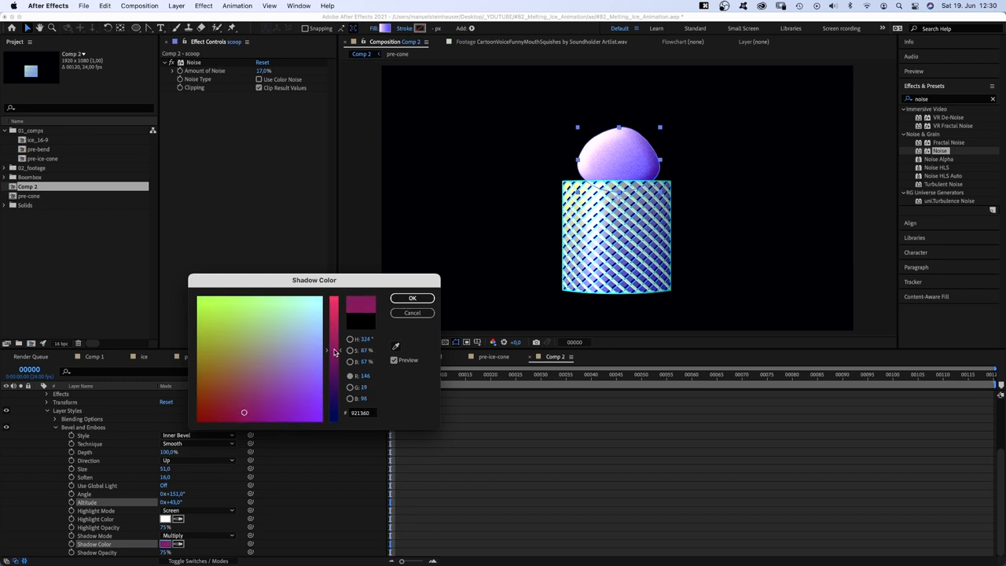
click(412, 298)
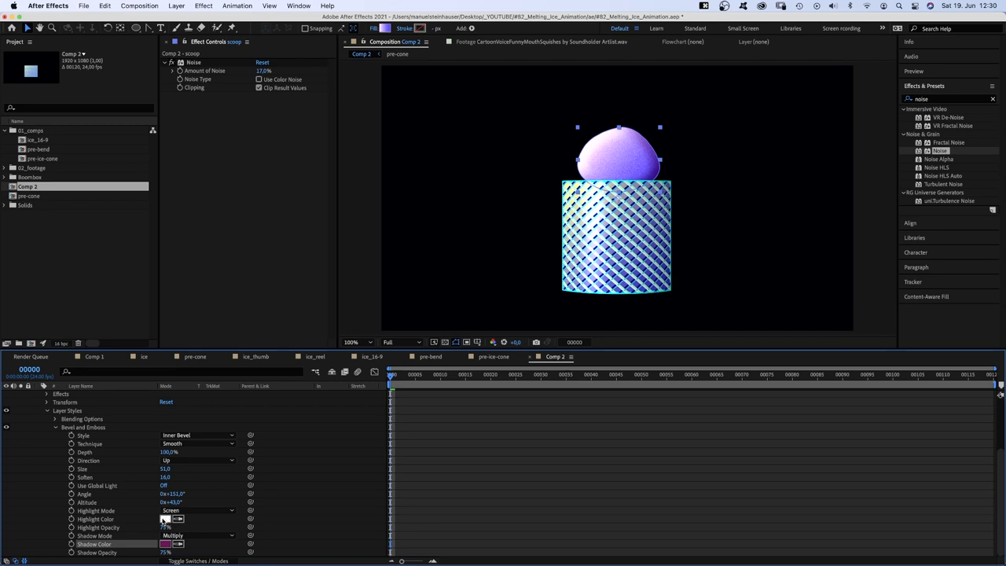
click(167, 519)
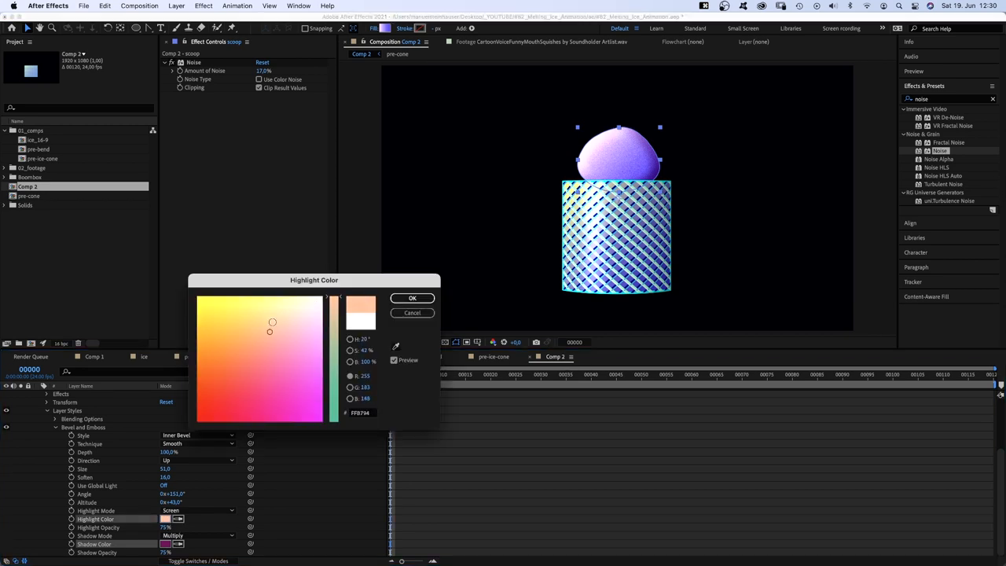
click(412, 299)
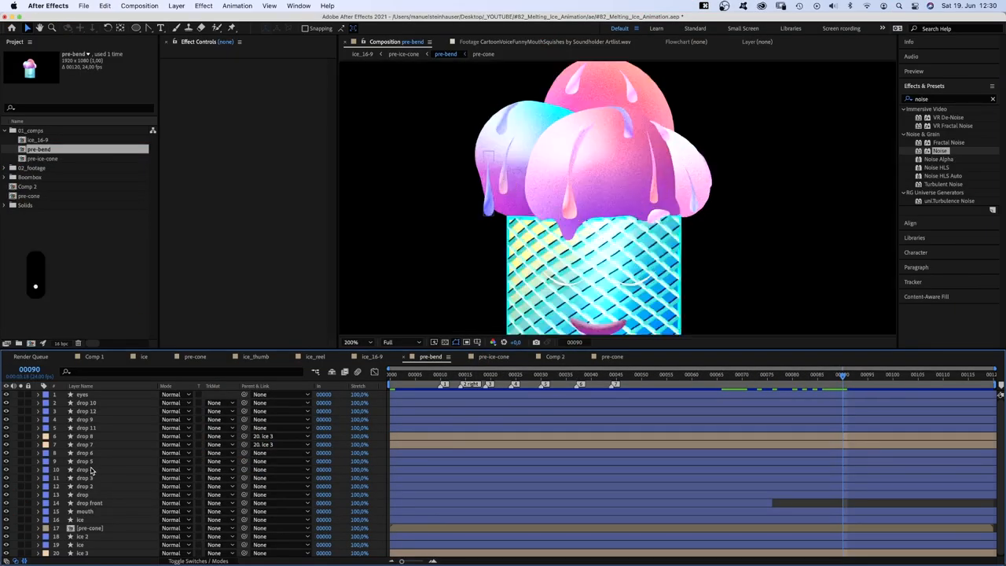
Select all of the ice cream character's layers in pre-band
click(85, 469)
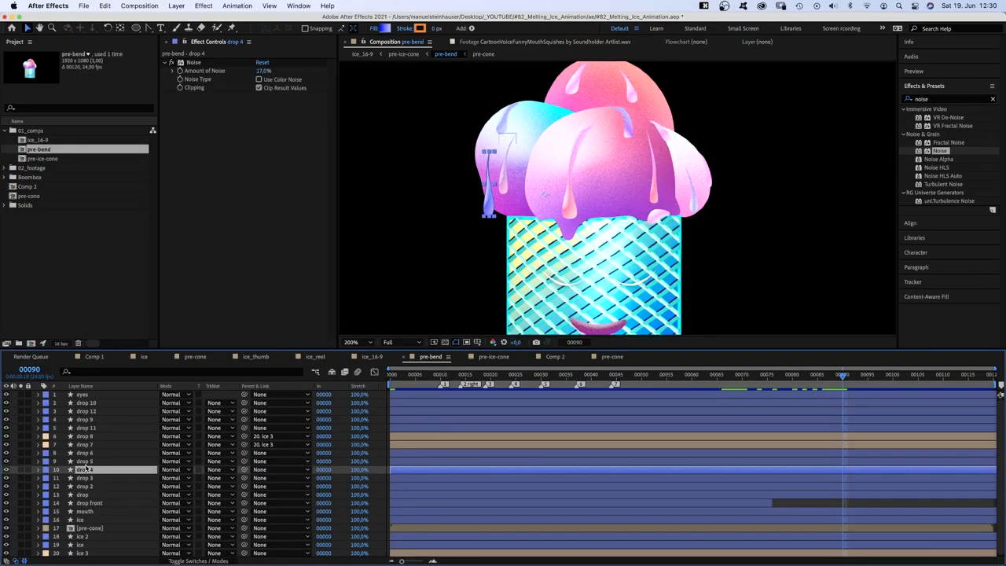
click(352, 342)
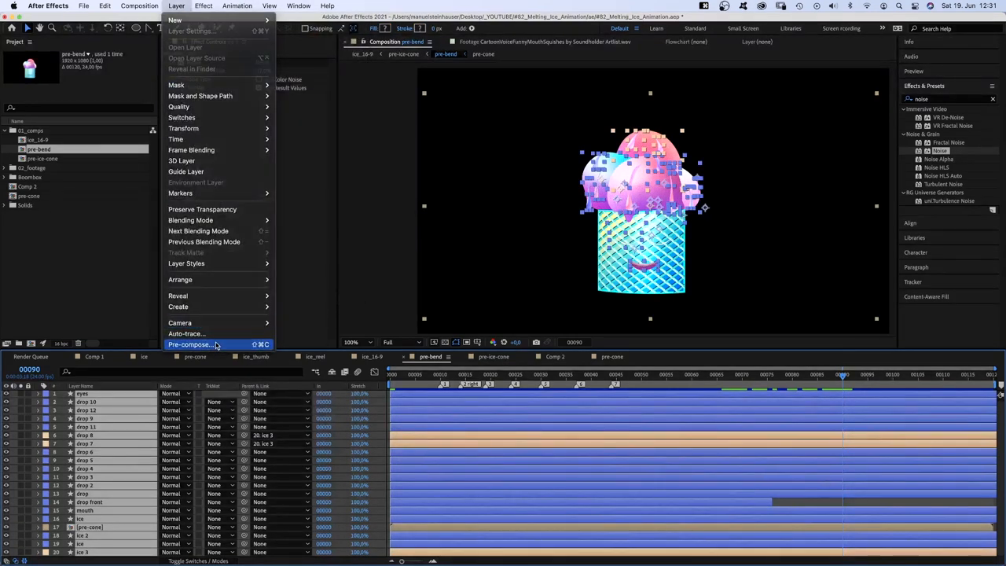
Pre-compose the selected character layers into pre-ice
click(192, 345)
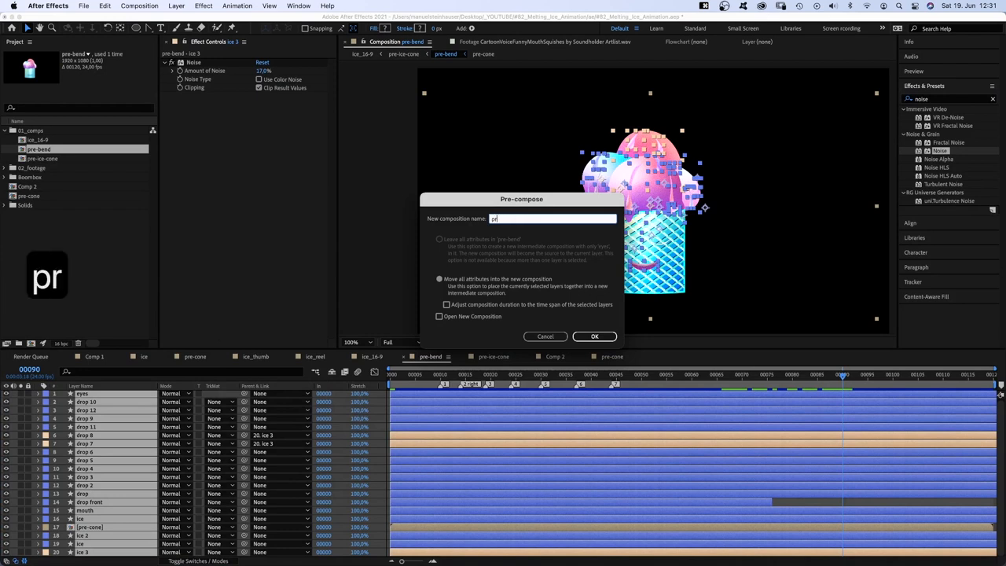
text(pre-ice)
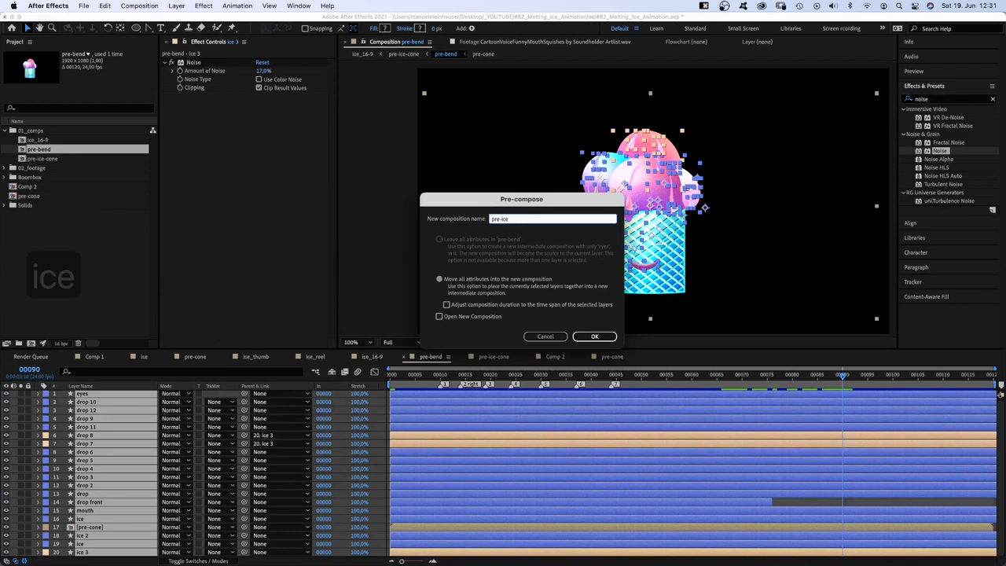
click(594, 336)
text(cc be)
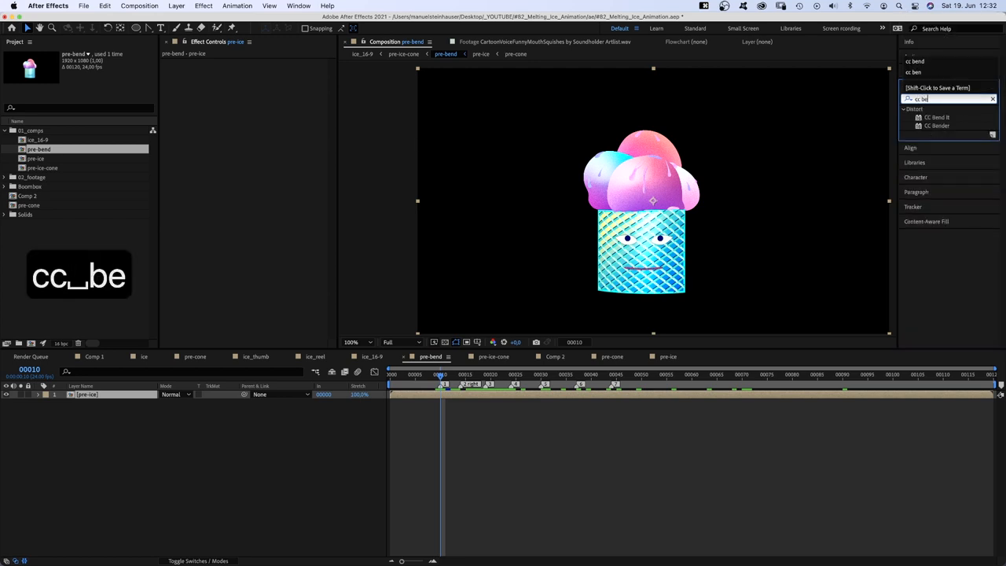
Apply CC Bend It to pre-ice and keyframe Bend (e.g. 12.0) so the character sways
double_click(937, 116)
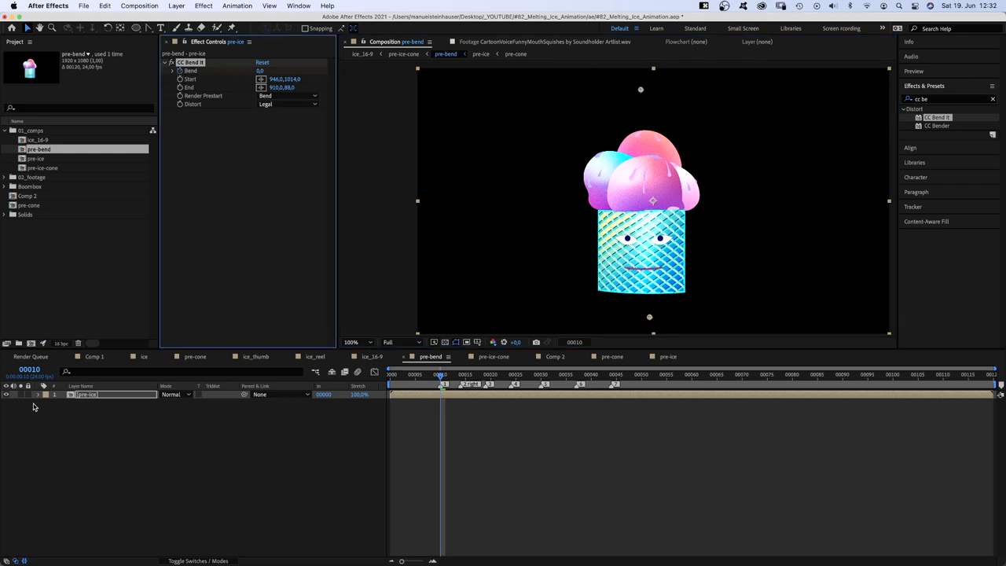
key(u)
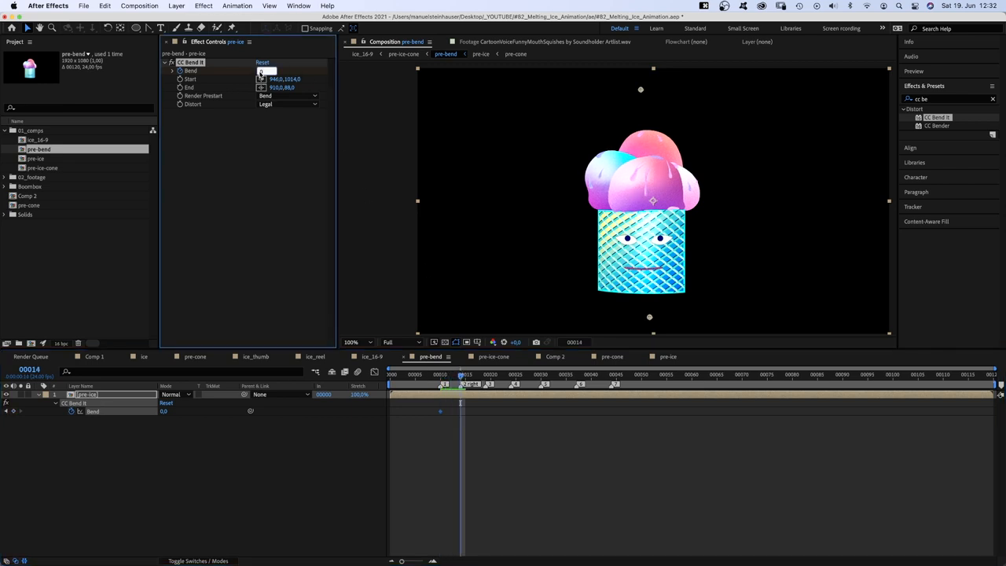
text(12.0)
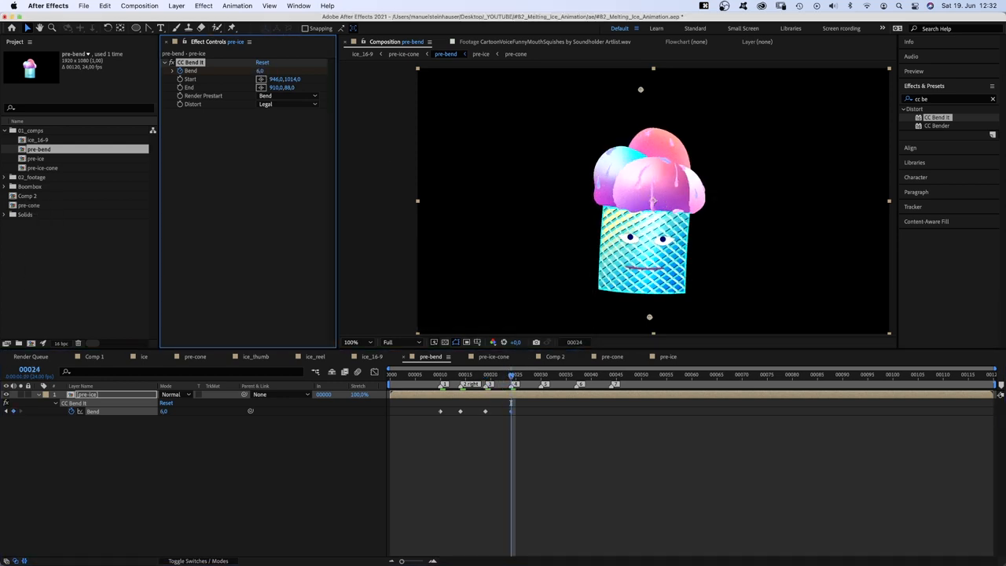
click(541, 374)
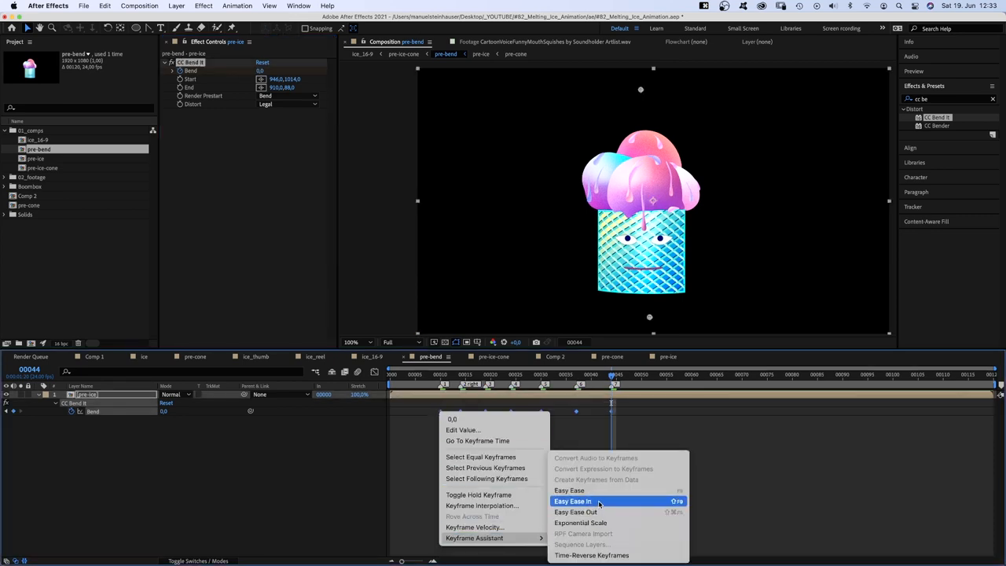
Ease the Bend keyframes and move into the pre ice composition
click(573, 502)
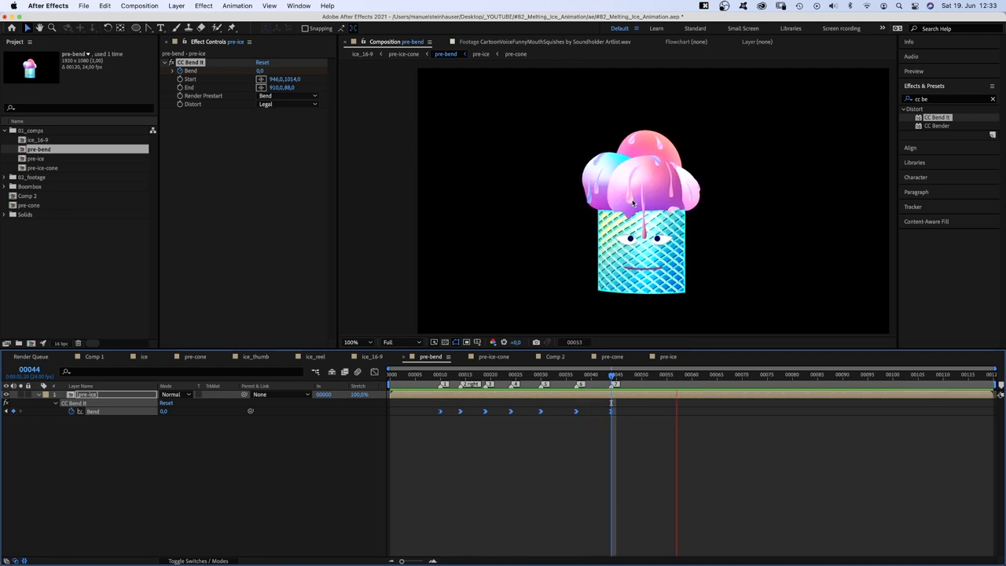
click(359, 343)
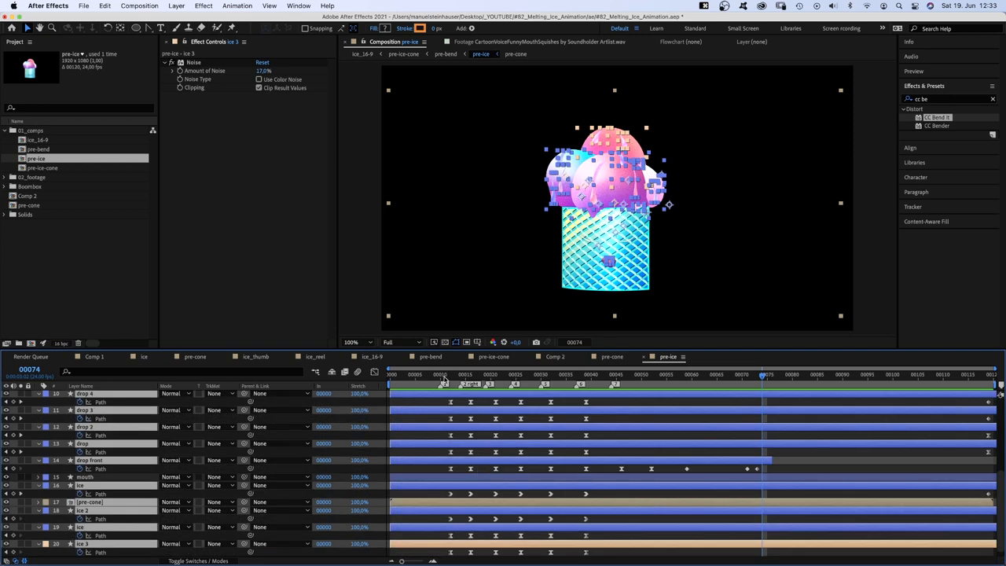
Bend the cone with CC Bend It and start a new composition named eyes
click(444, 374)
text(eyes)
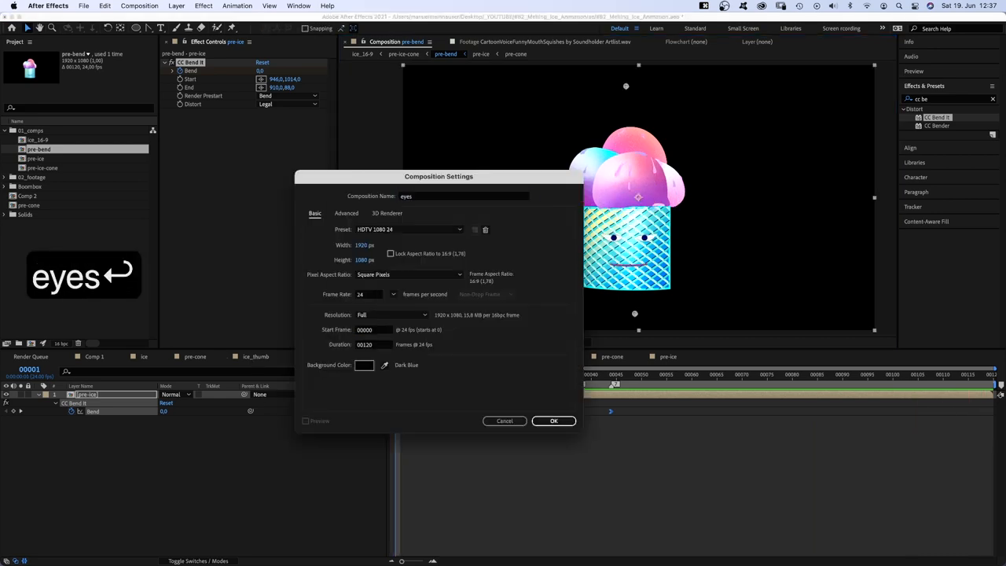
Confirm the eyes composition and give the drawn ellipse a solid white fill
click(553, 422)
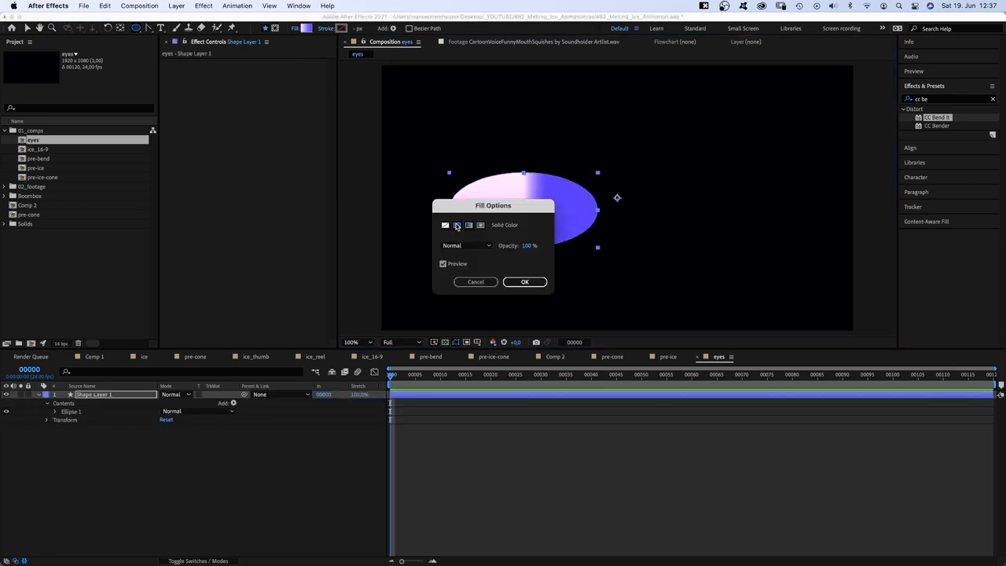
click(525, 282)
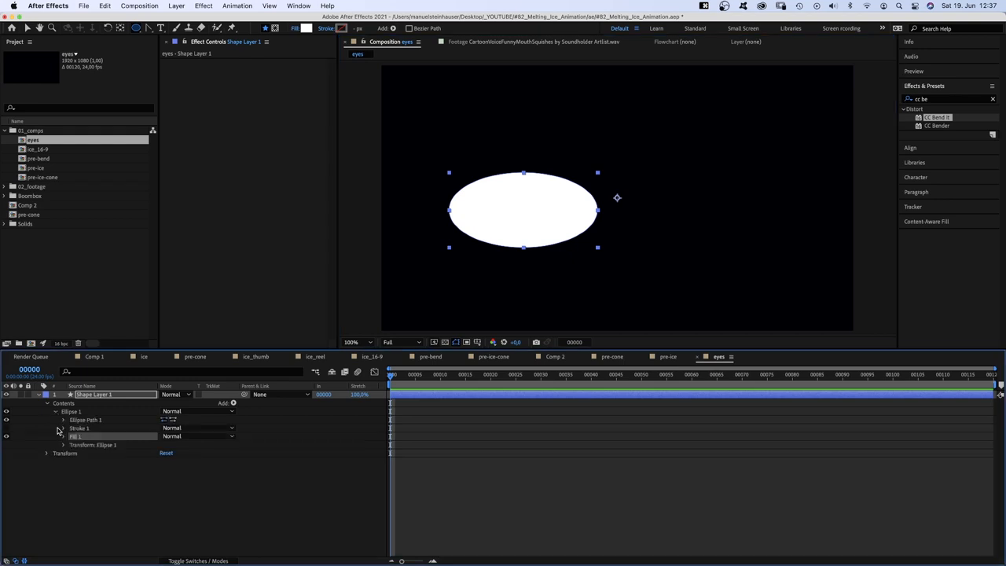
Convert the ellipse to a Bezier path and reshape it into an almond eye
right_click(85, 418)
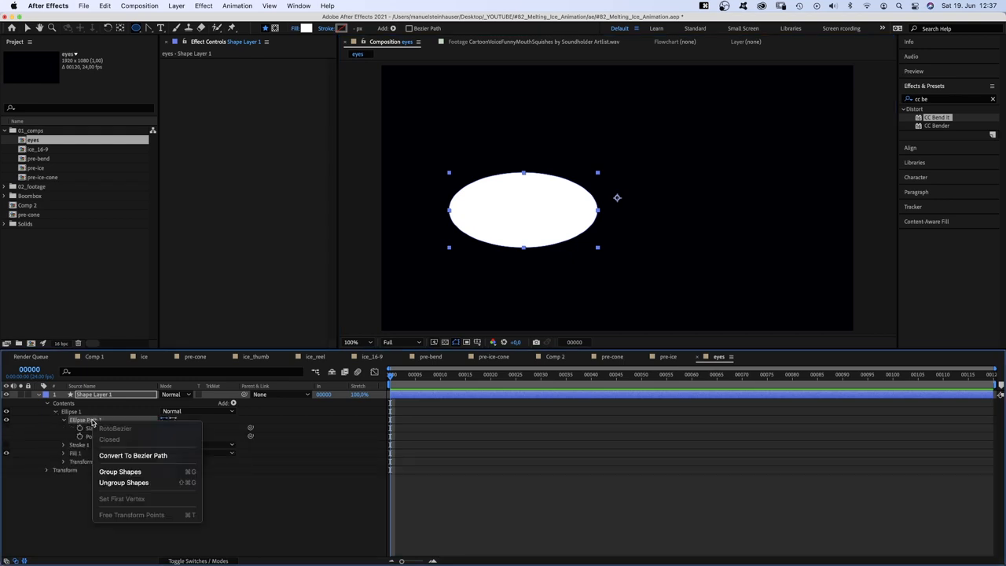
click(132, 456)
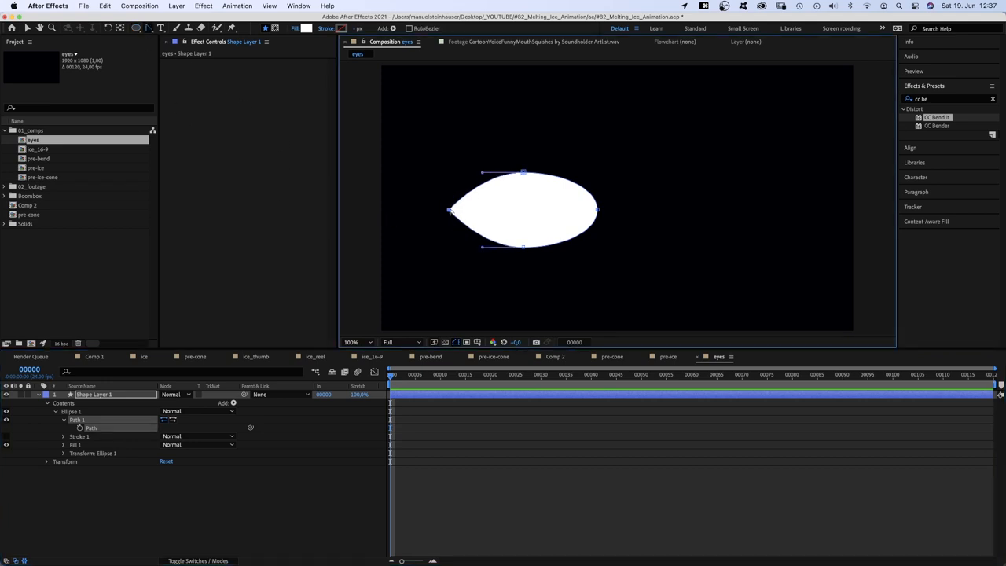
key(v)
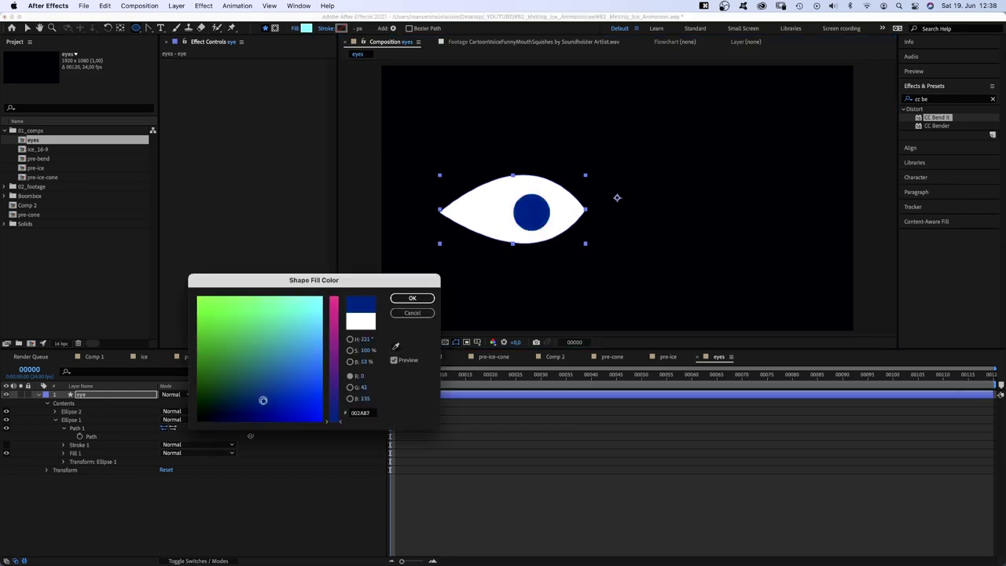
Confirm the dark blue pupil colour before tiling the eye with CC RepeTile
click(412, 299)
text(repe)
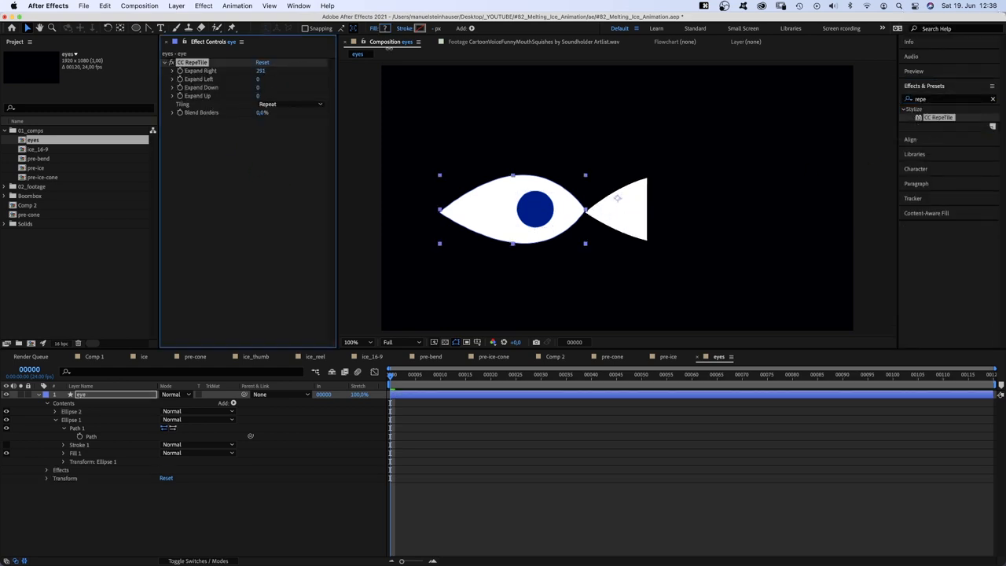
Set CC RepeTile tiling to Checker Flip H so the eye mirrors into a pair
click(291, 104)
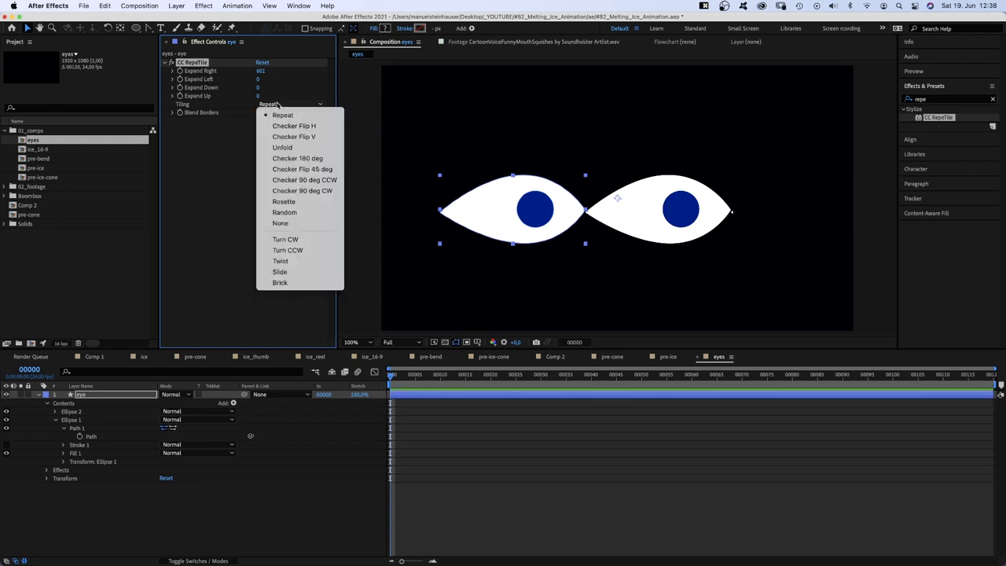
click(294, 126)
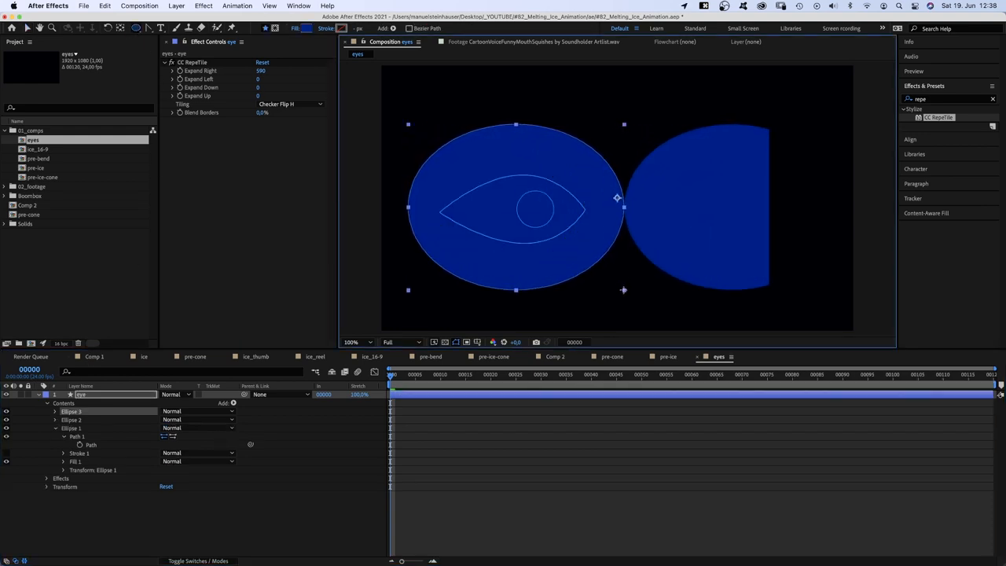
Return to the ice_10-9 composition and add Gaussian Blur and Noise to the colour layer
click(57, 412)
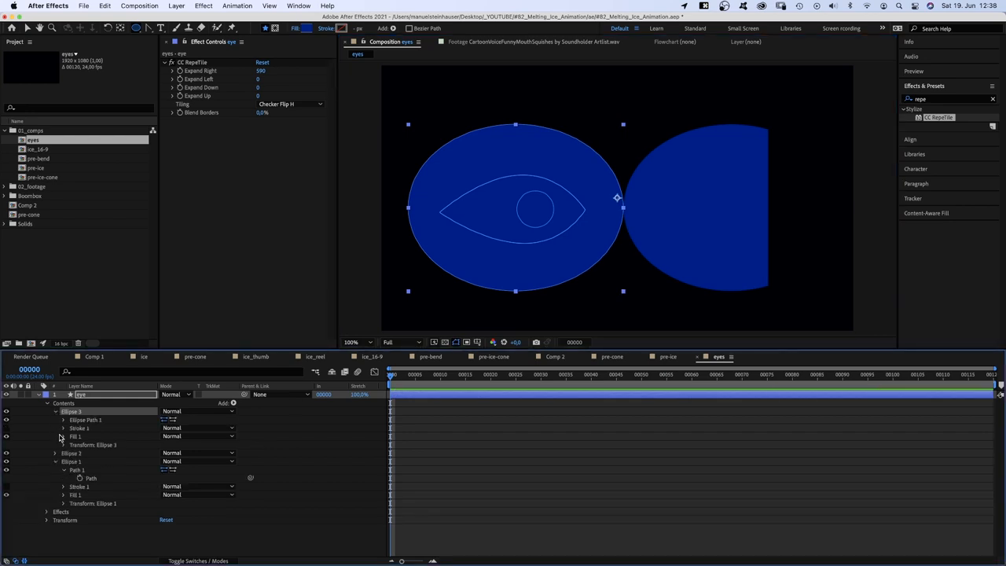
click(63, 445)
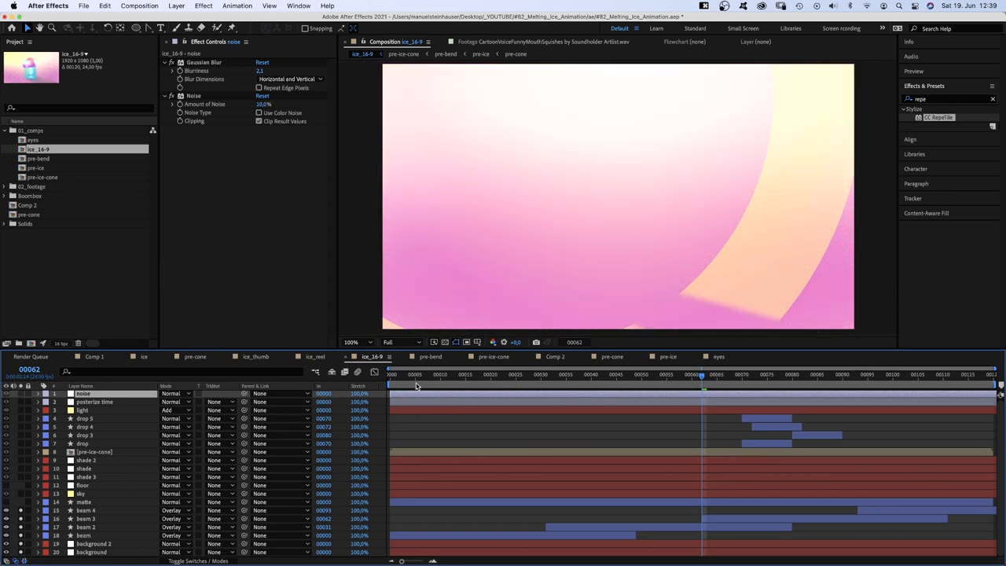
Review the beam layers and their Set Matte settings behind the cone character
click(664, 374)
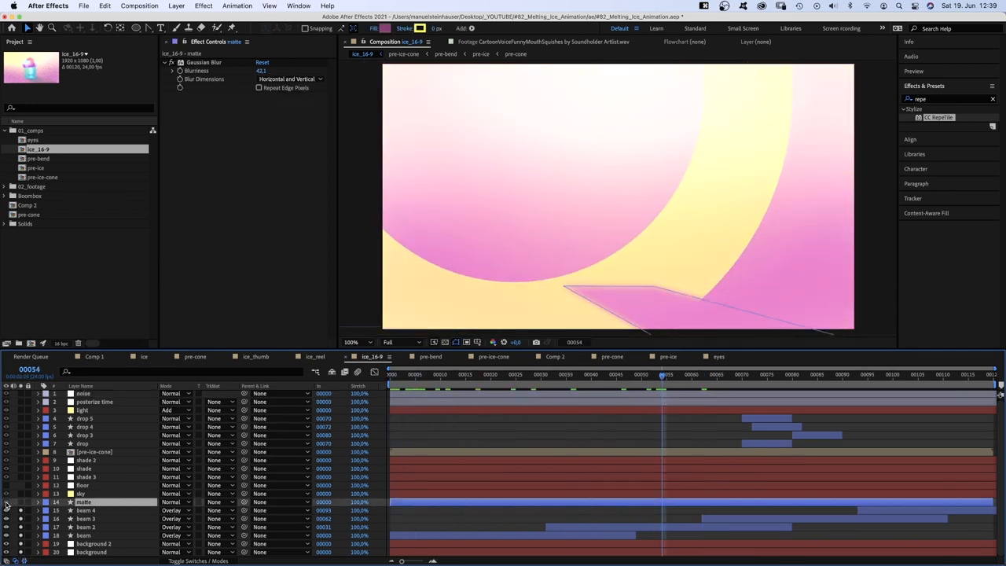
click(6, 502)
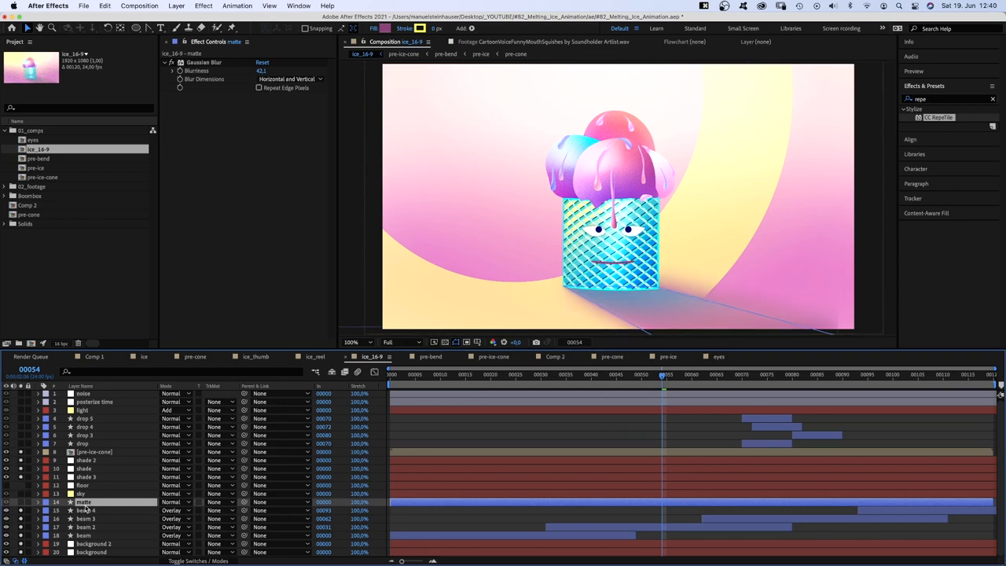
click(85, 509)
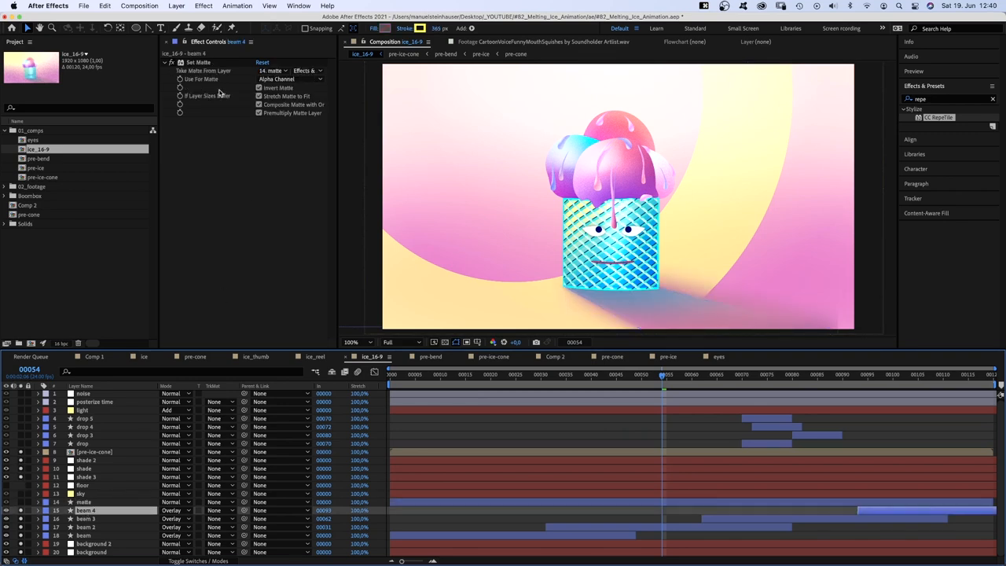
click(270, 71)
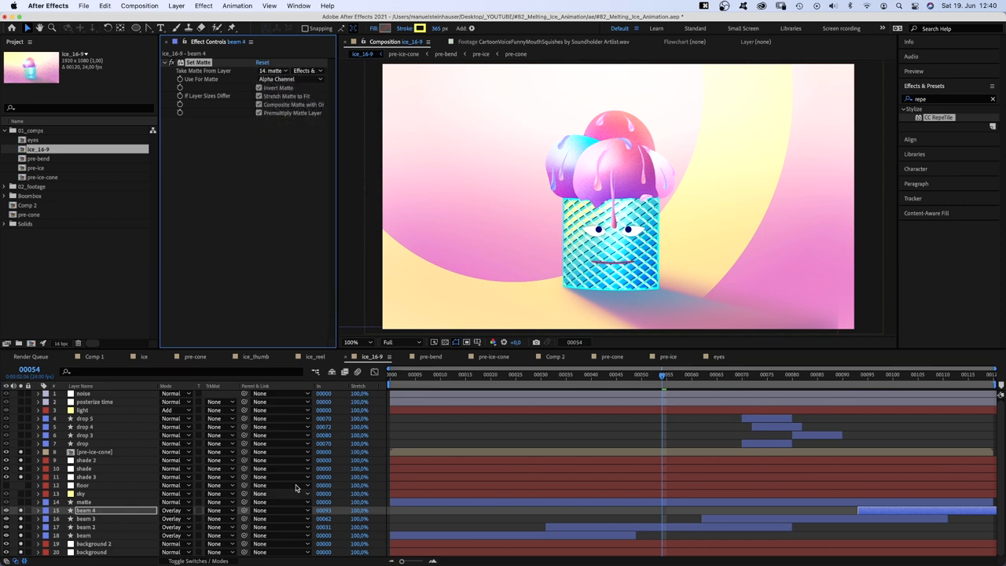
Add Posterize Time at 12 fps on an adjustment layer over the scene
click(715, 374)
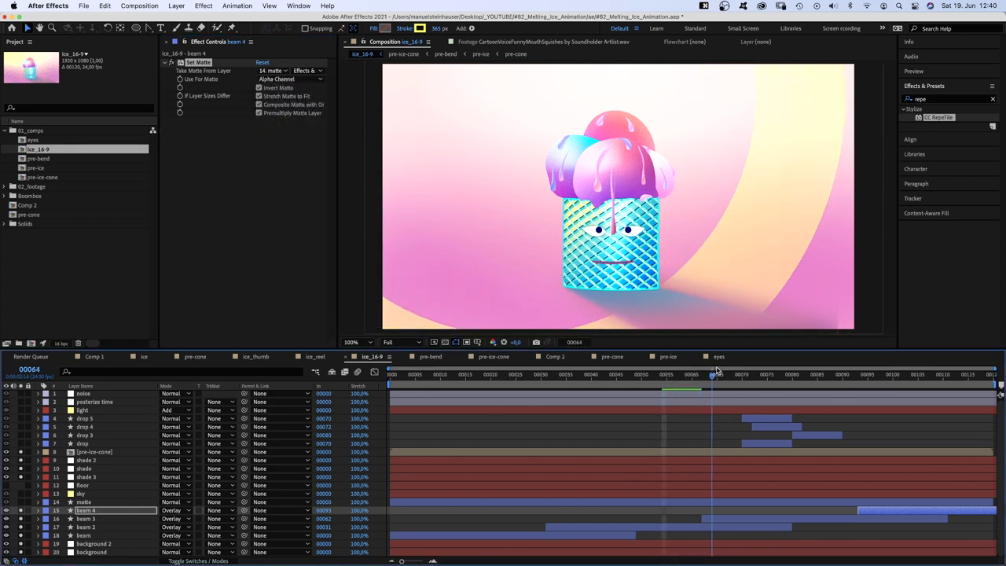
click(642, 374)
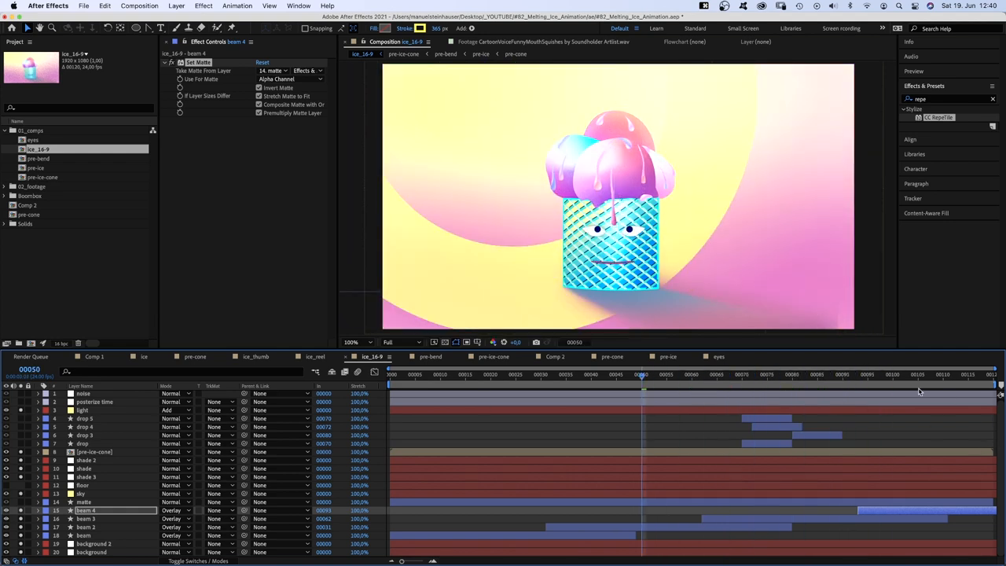
click(84, 393)
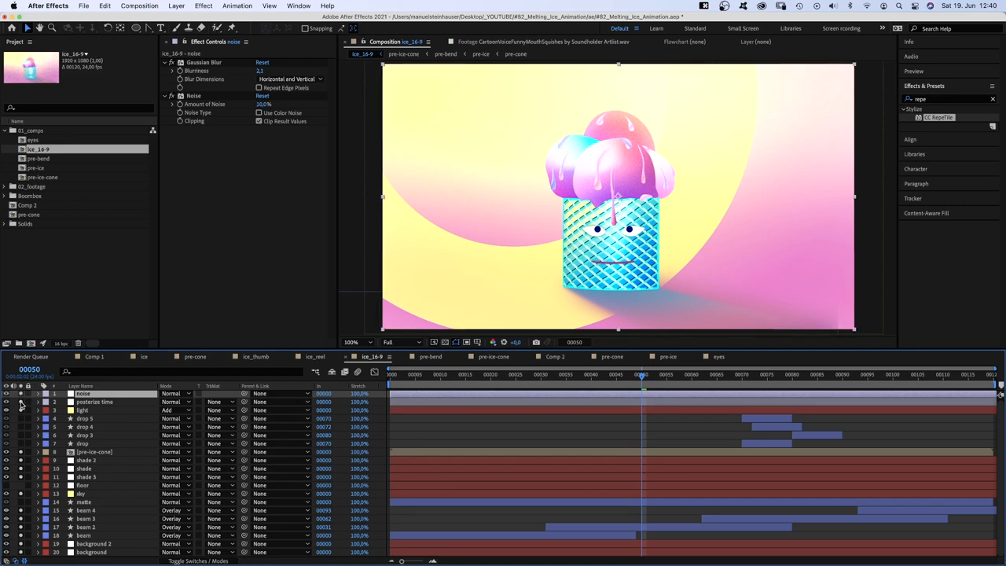
click(95, 403)
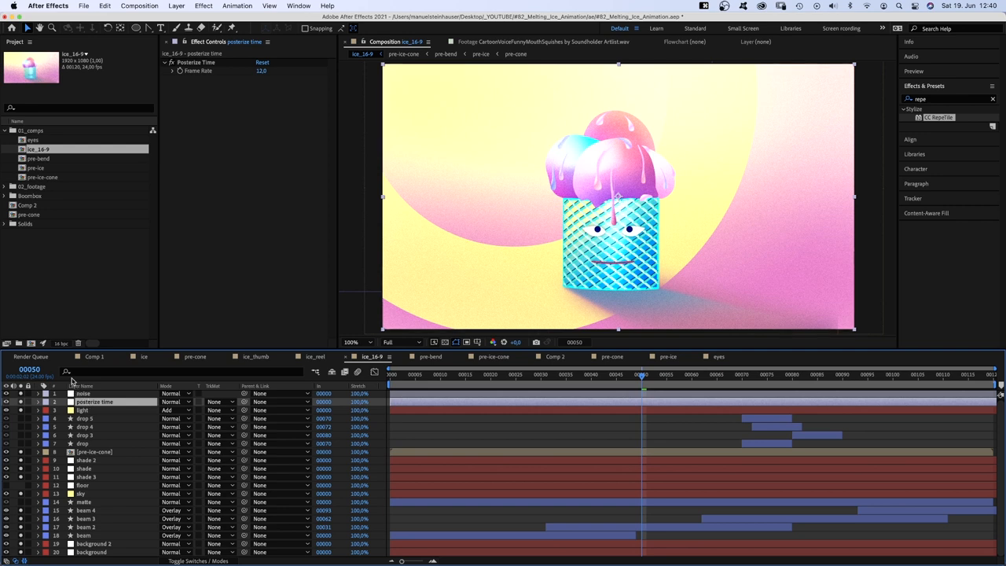
mouse_move(261, 390)
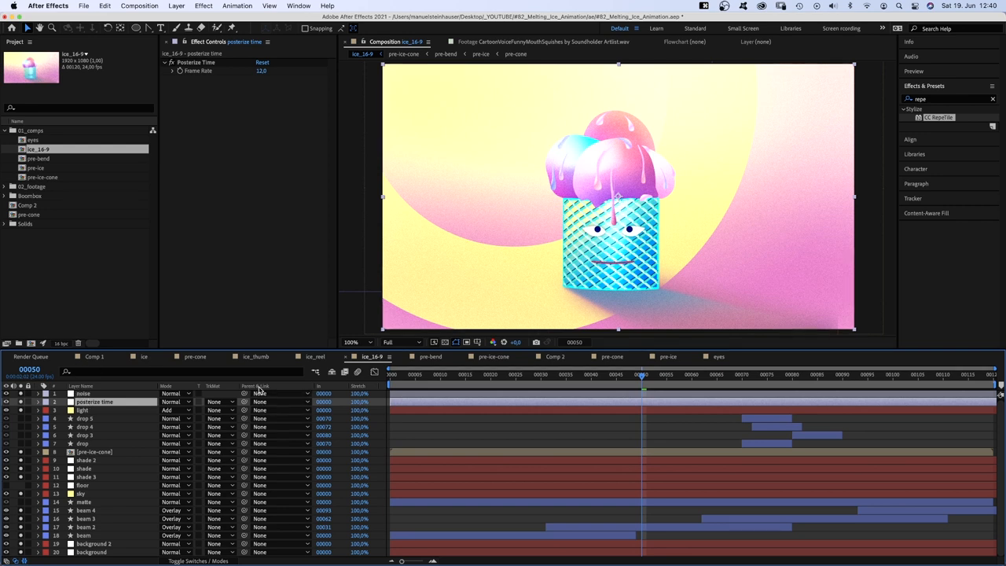